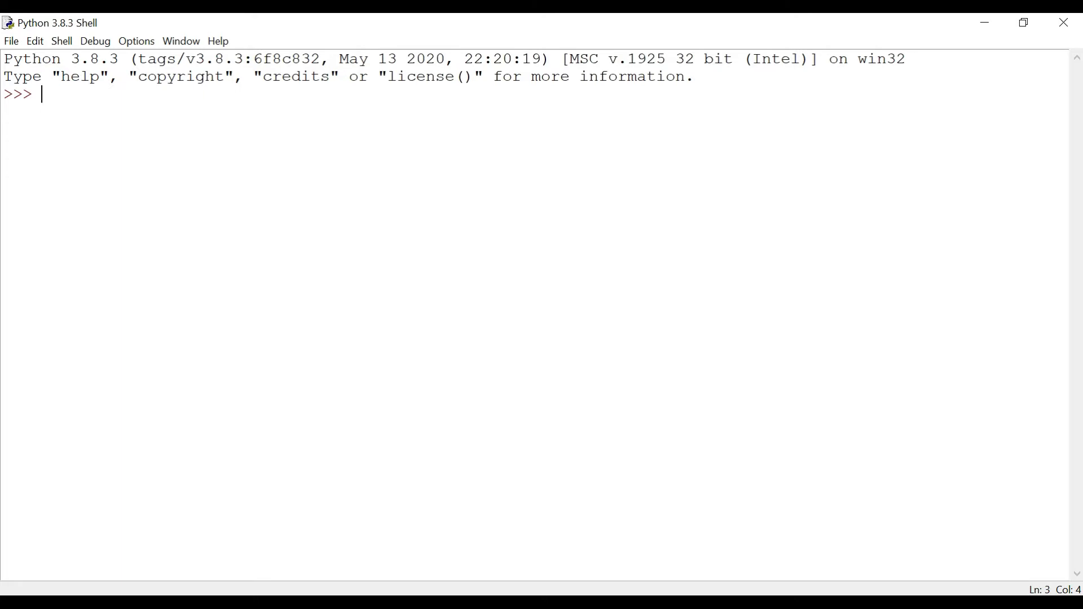
Step: Try x = Nayan unquoted, hitting a NameError, then assign x = "Nayan"
text(x =)
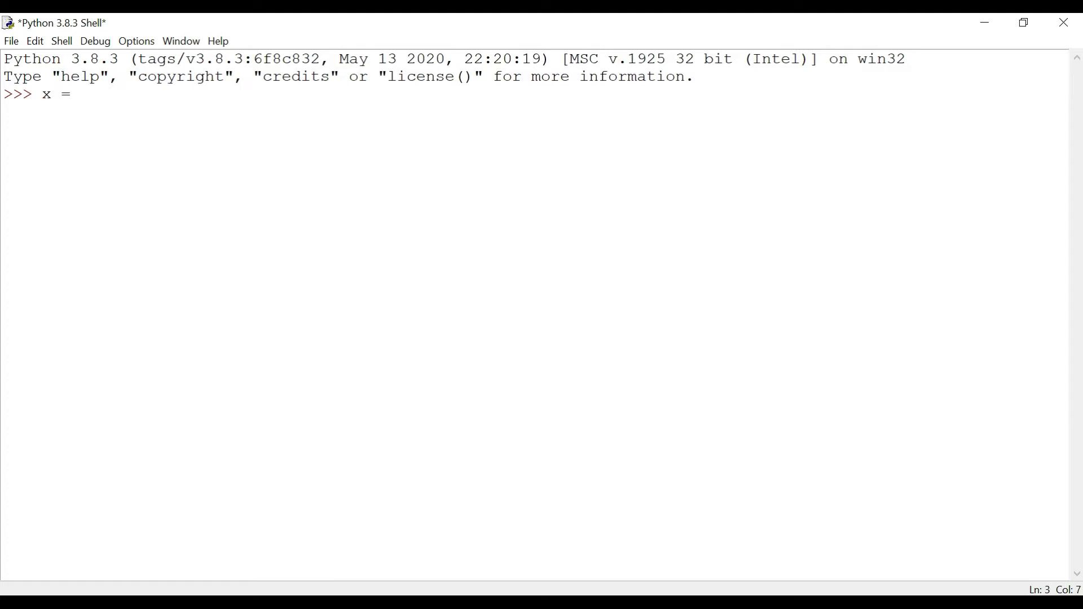
text(Nayan)
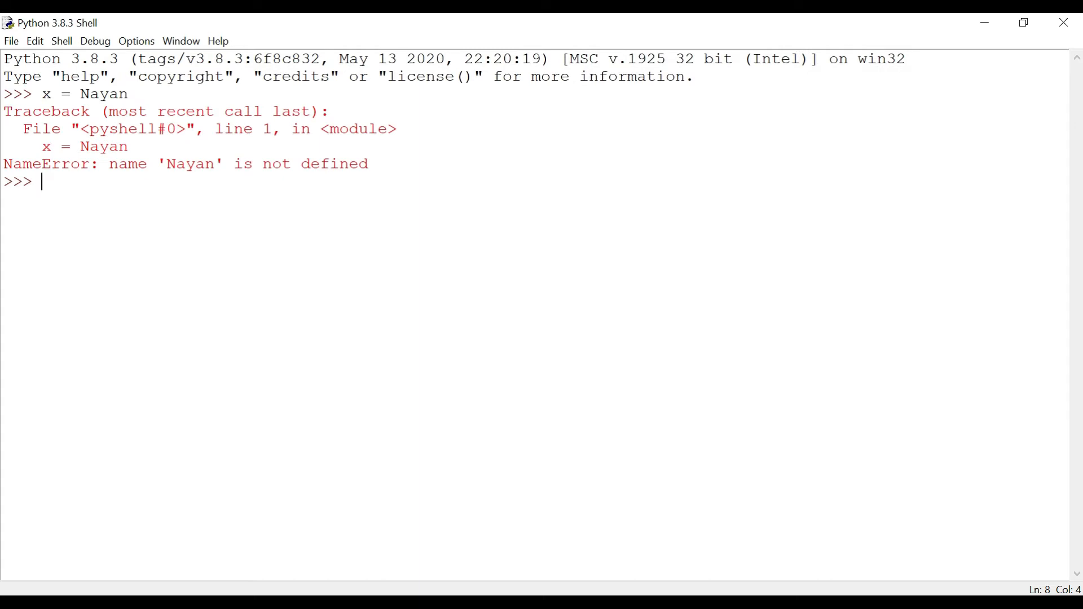
text(x)
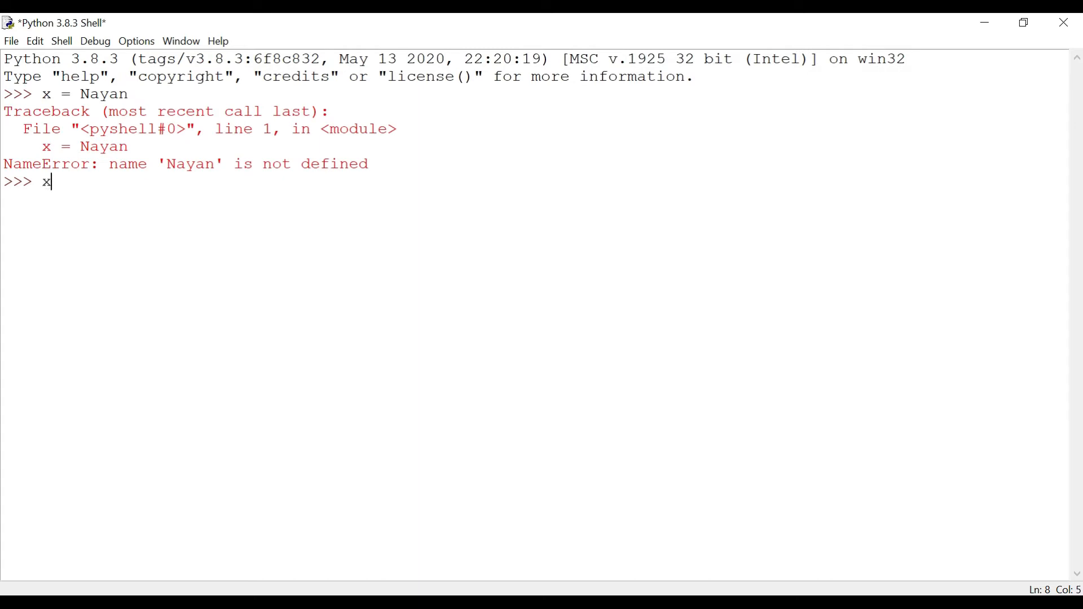
text(=)
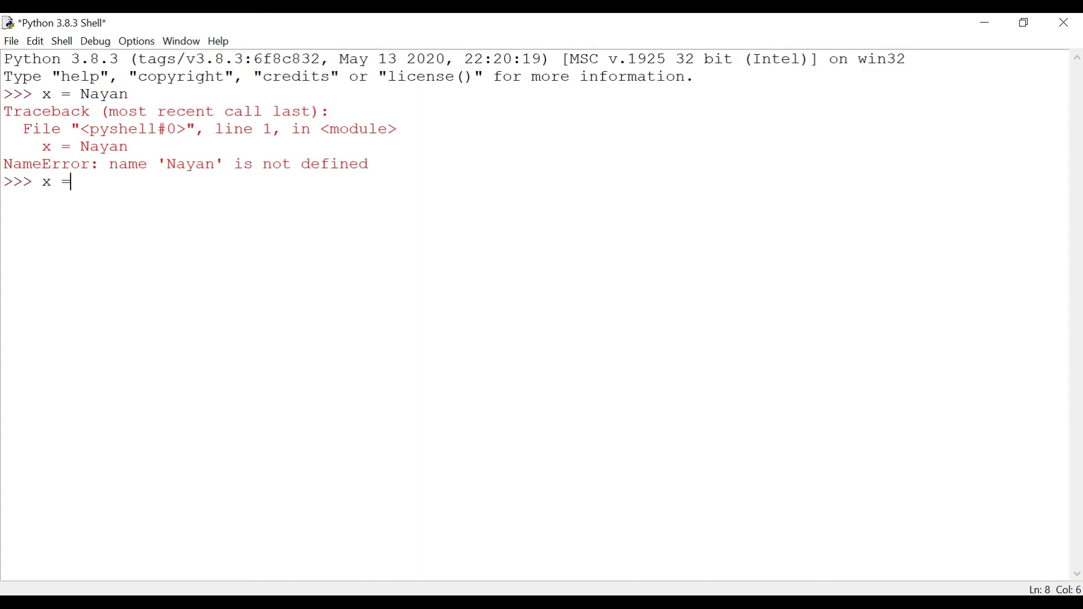
text("Na)
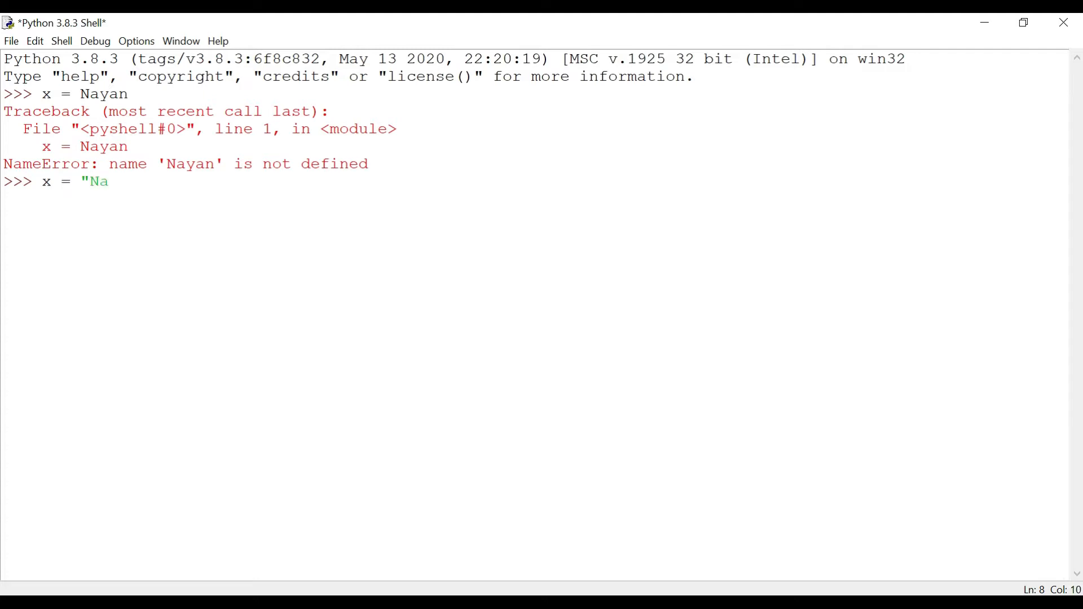
text(yan)
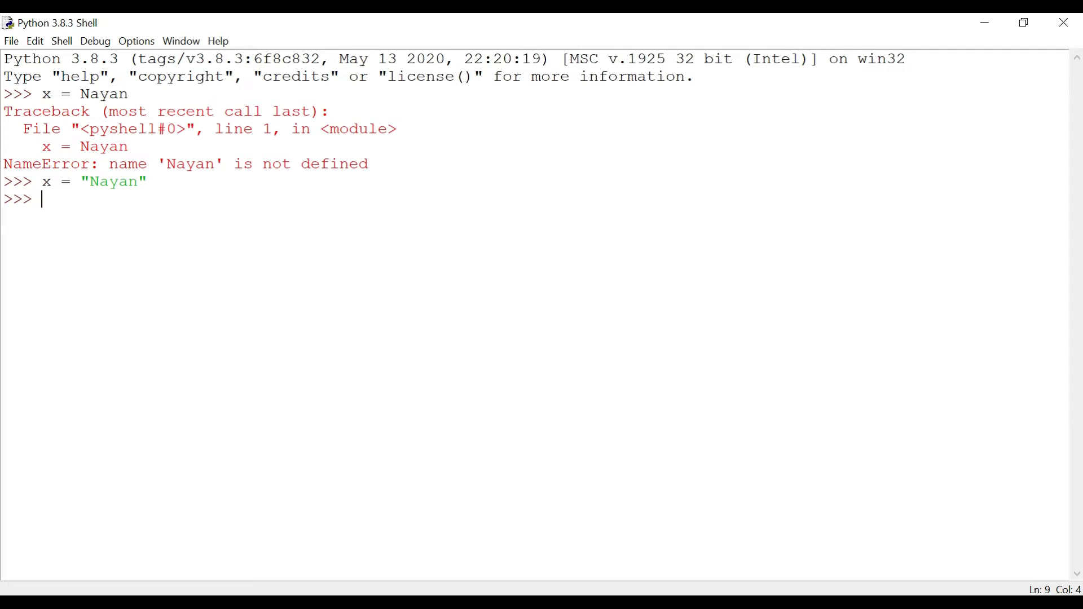
Step: Assign y = 16 and evaluate x, which returns 'Nayan'
text(y =)
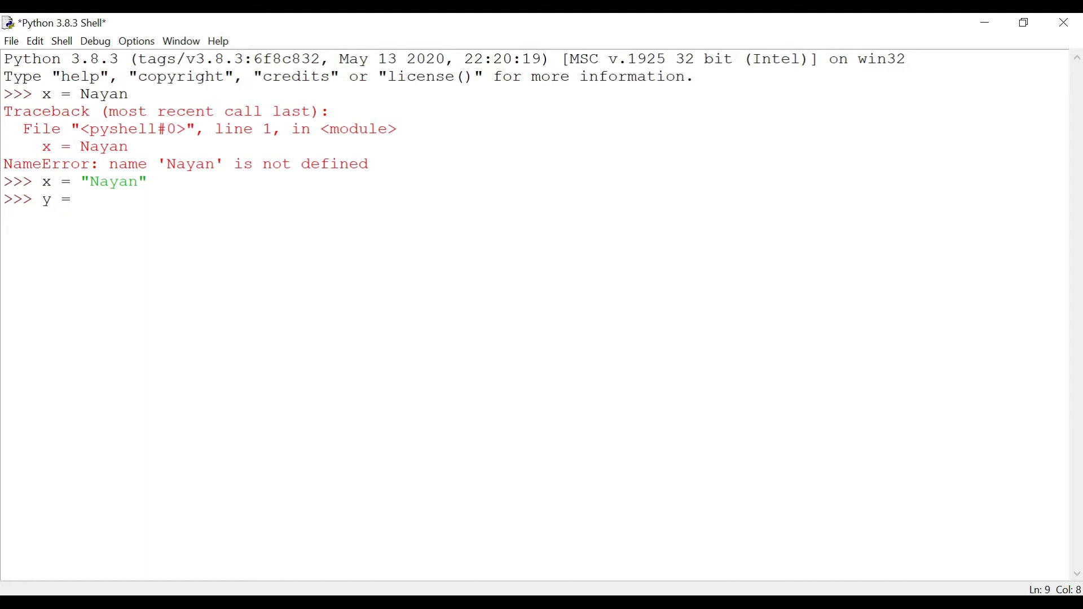
text(16)
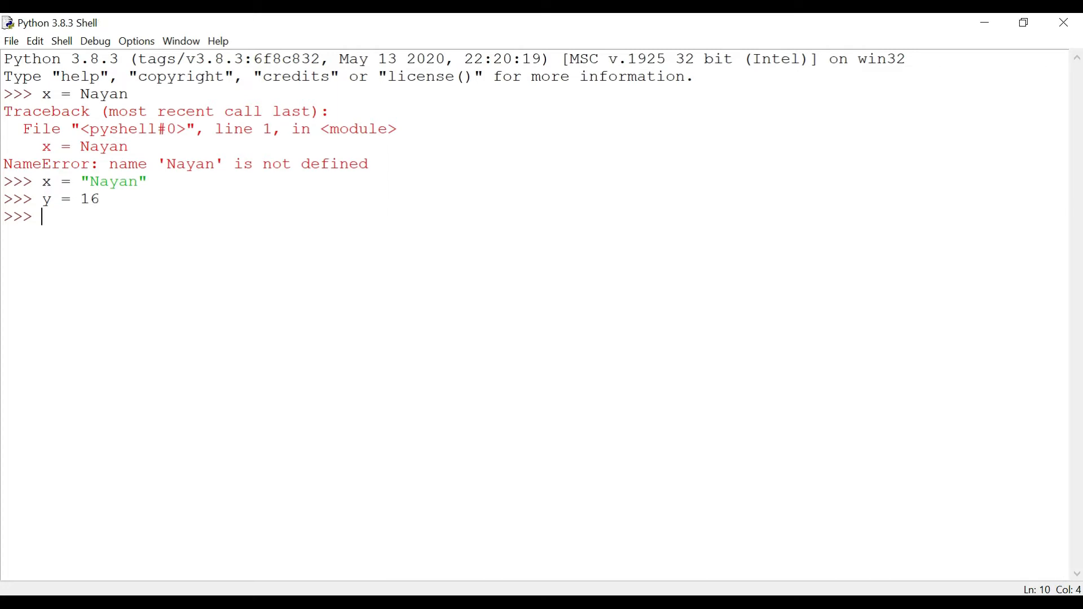
text(x)
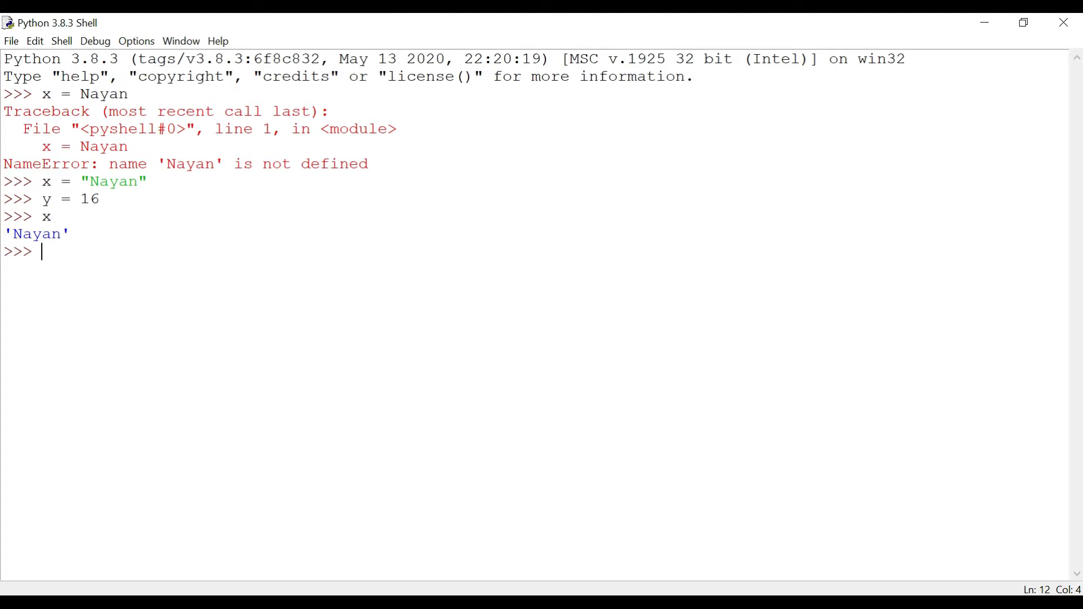
Step: Evaluate y in the shell, which echoes 16
text(y)
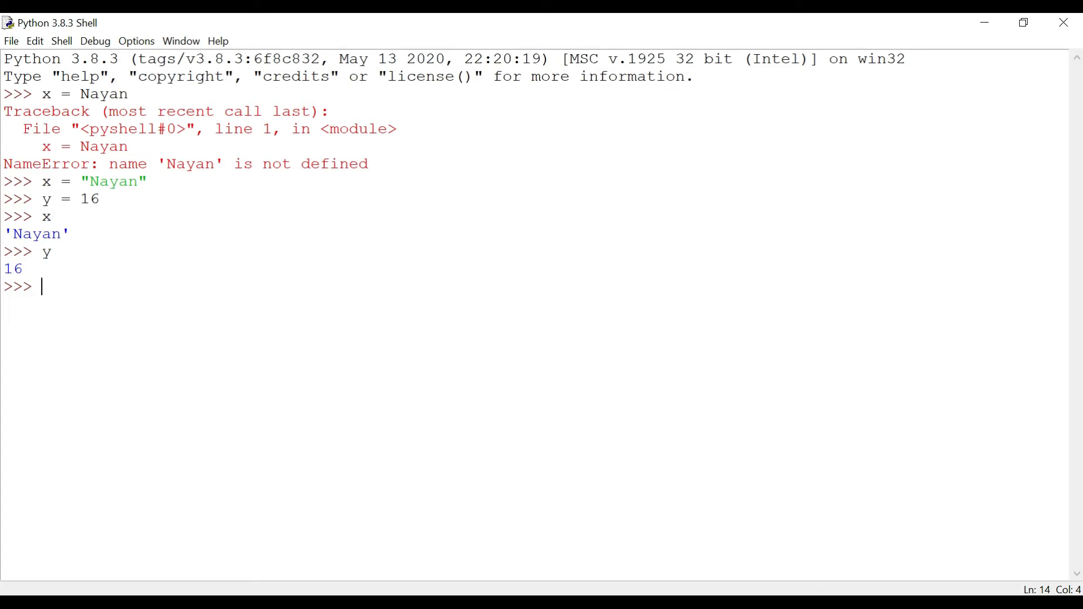
text(id)
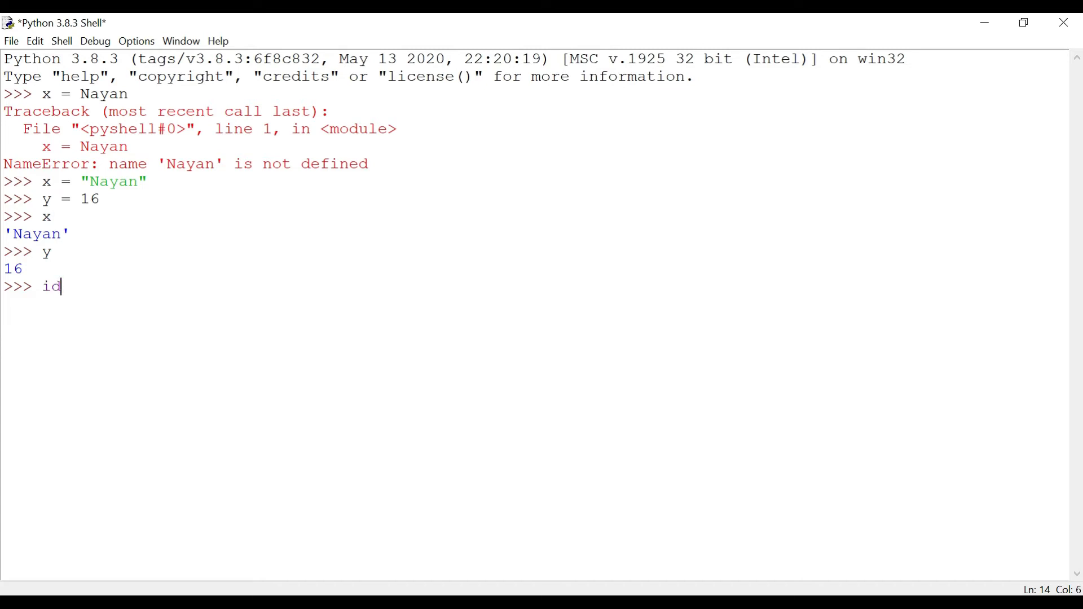
text(()
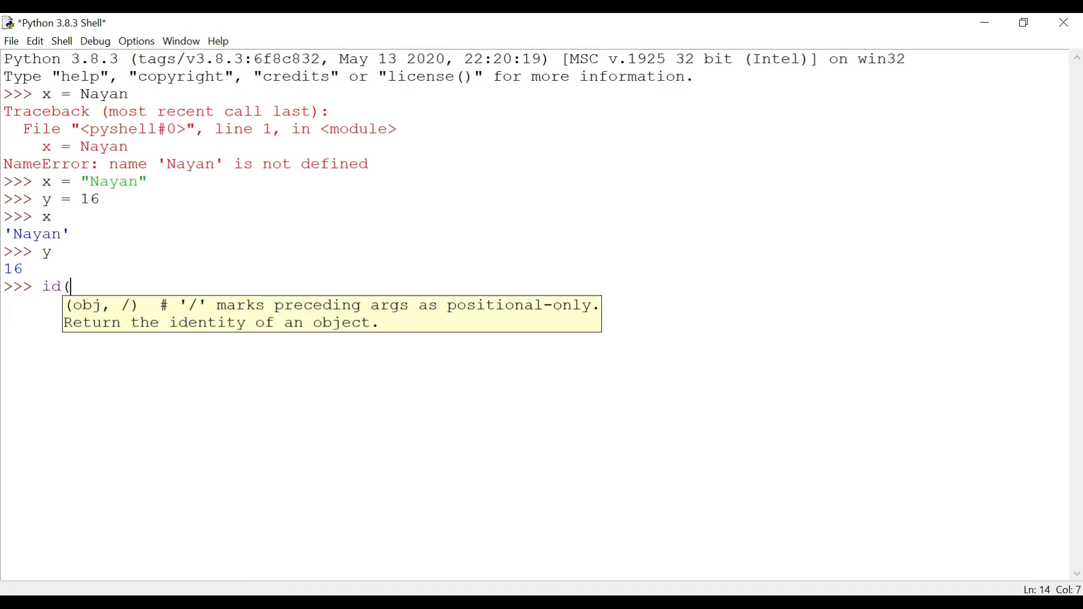
text(x))
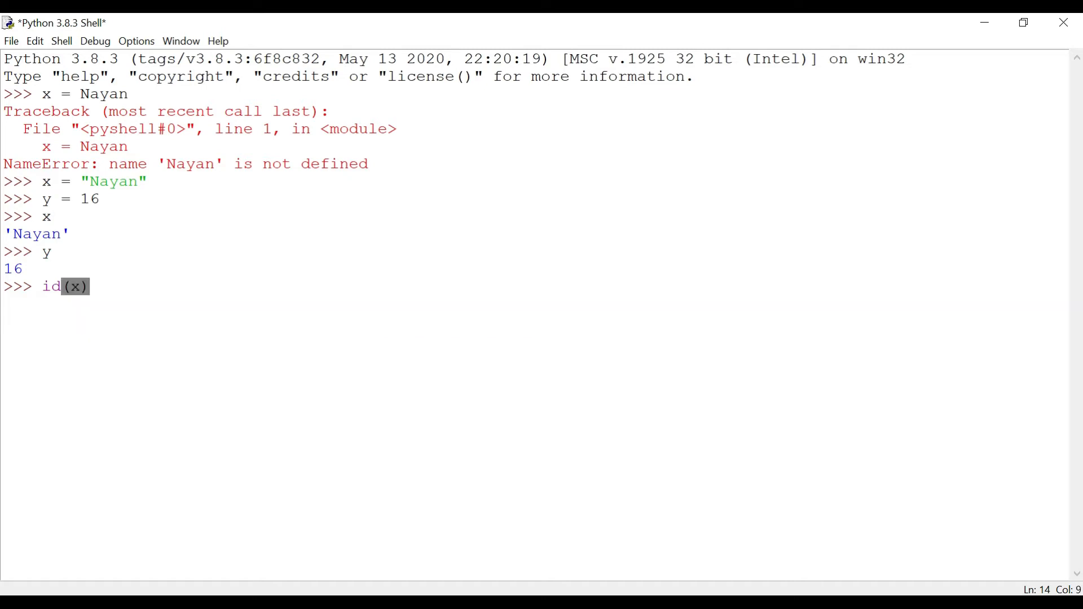
click(74, 286)
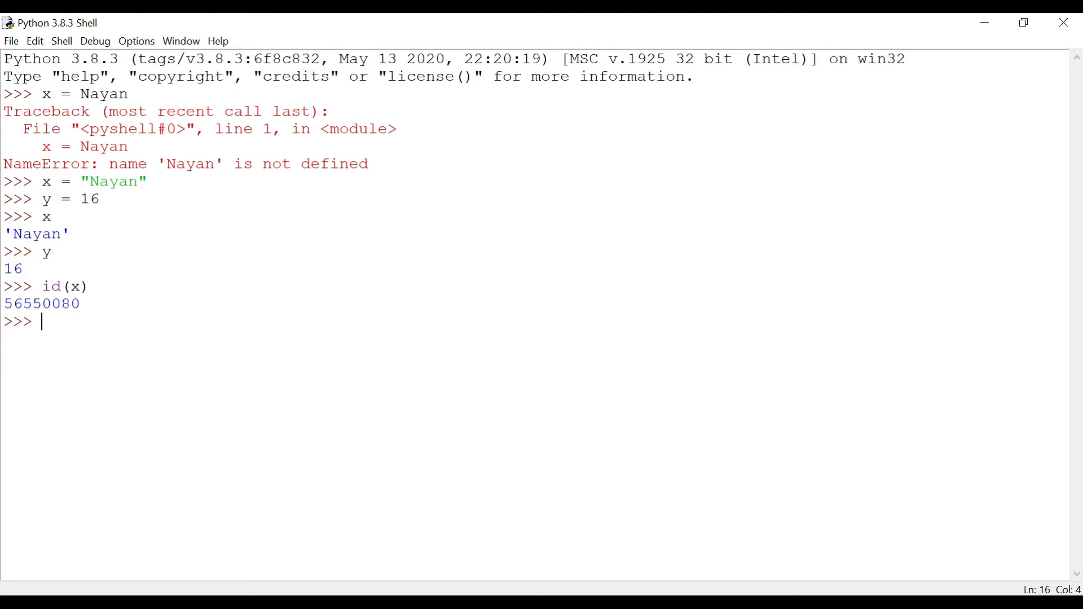
text(id ()
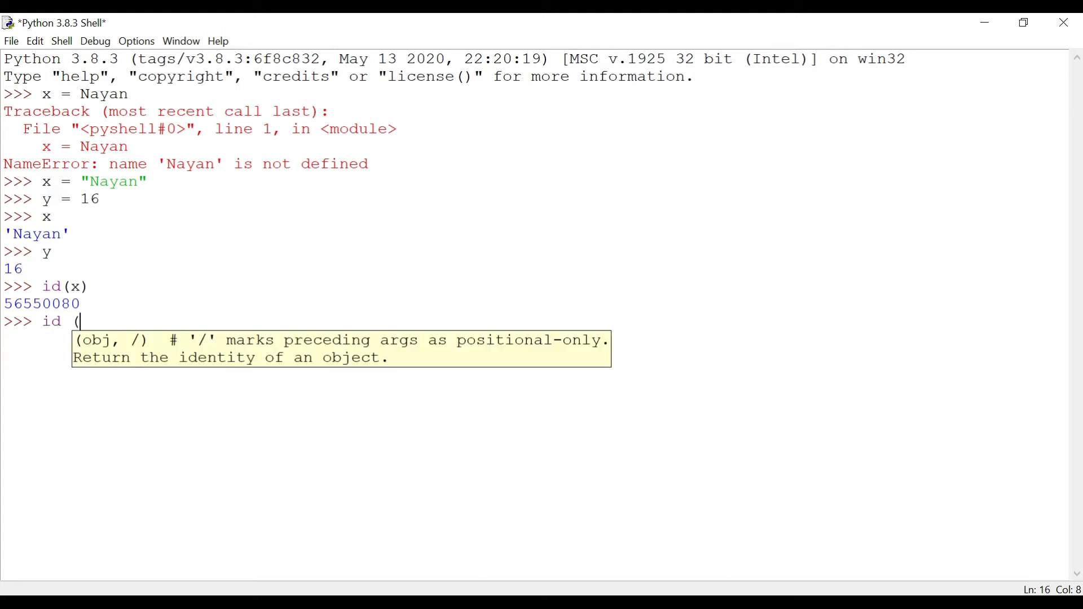
text(y)
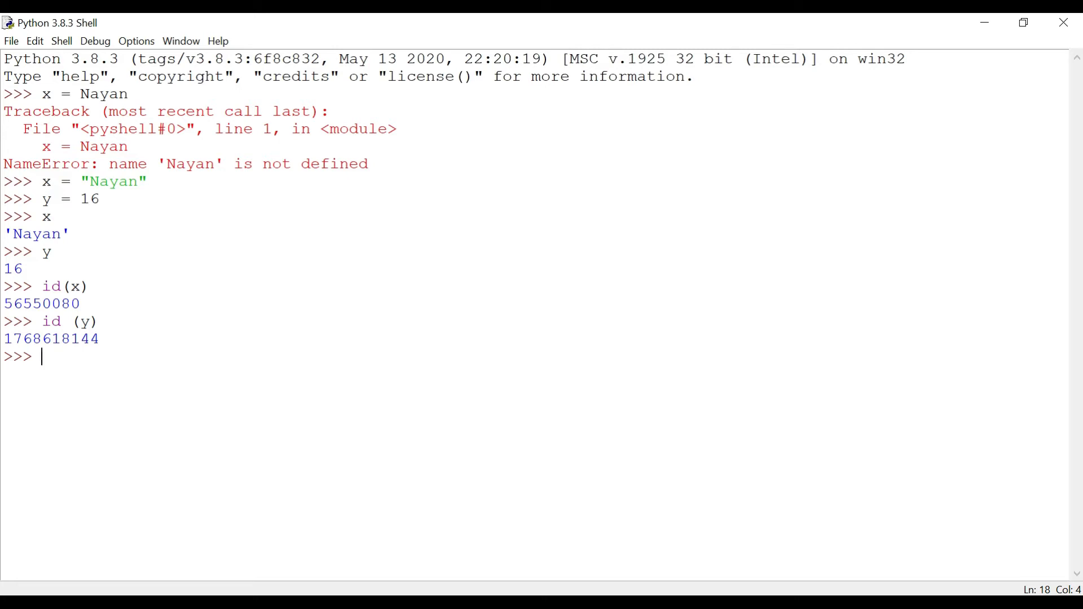
text(le)
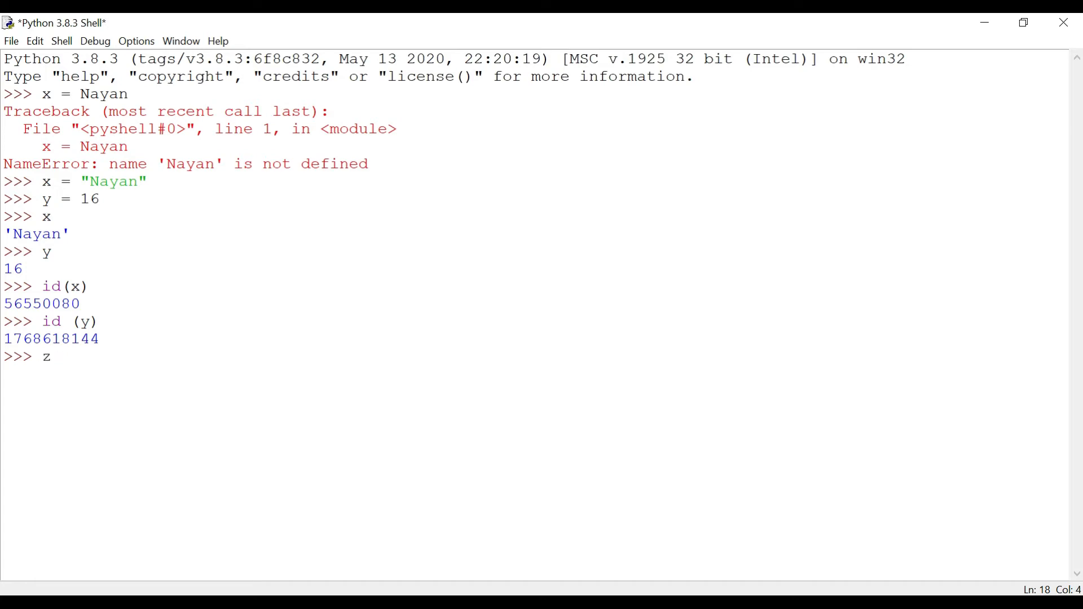
Step: Assign z = x and run id(z), which also returns 56550080
text(= x)
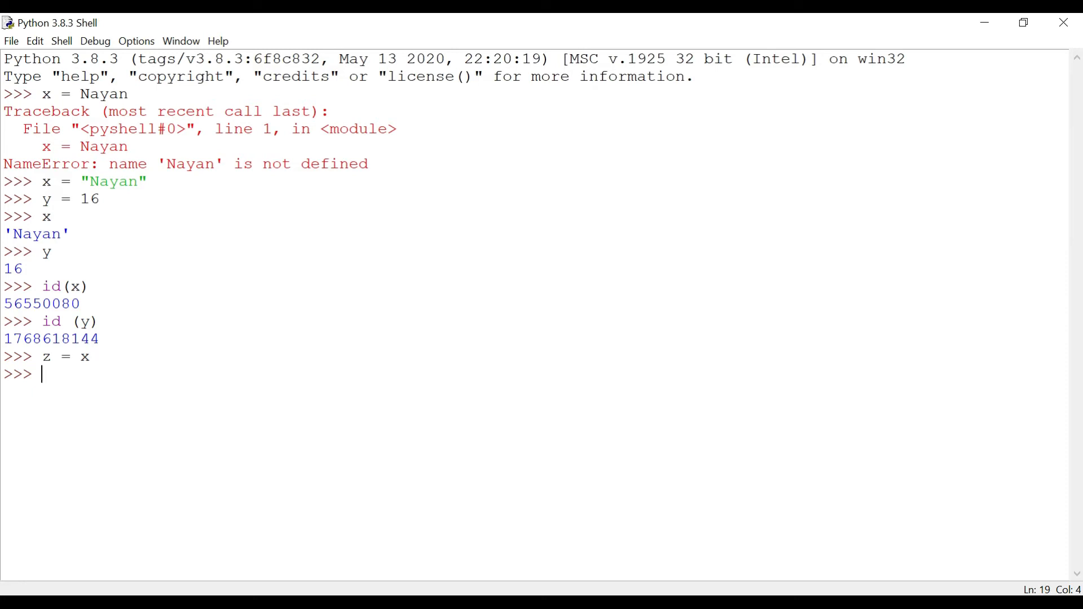
text(id ()
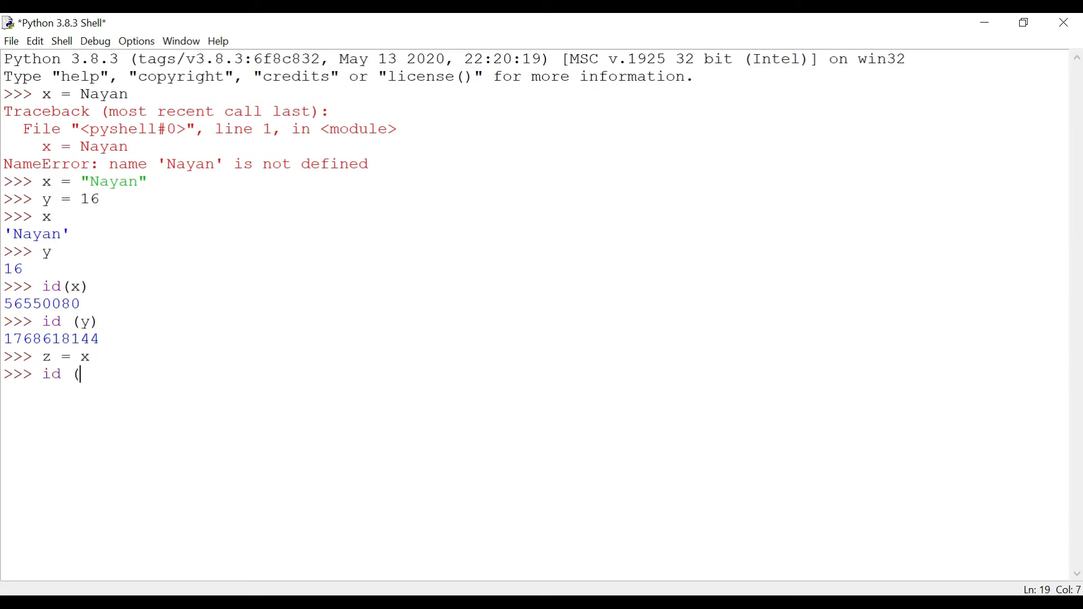
text(z))
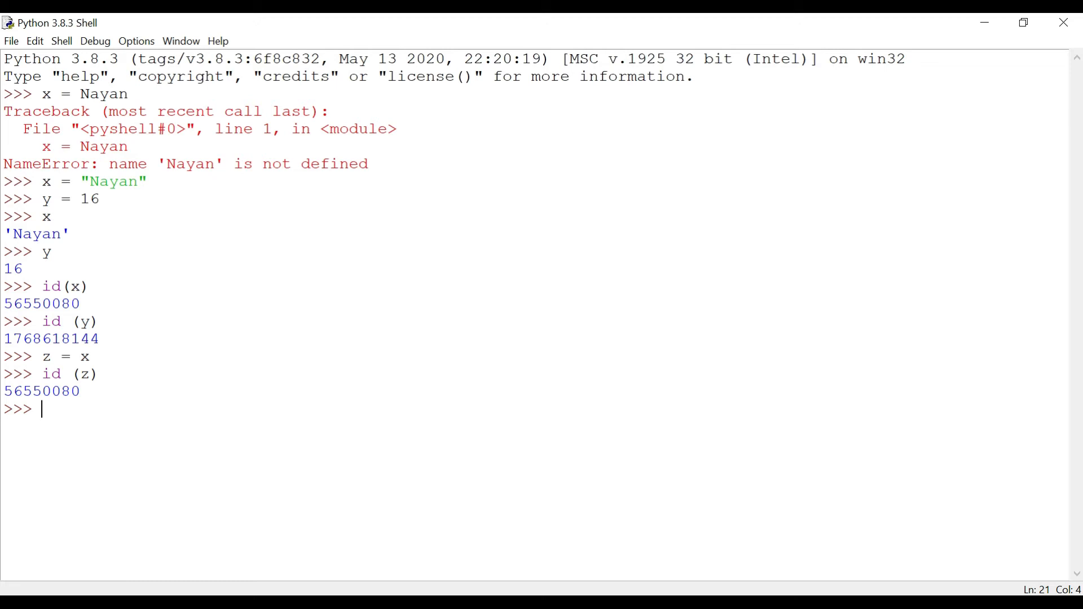
Step: Run id("Nayan") on the string literal, returning 56550080
text(id)
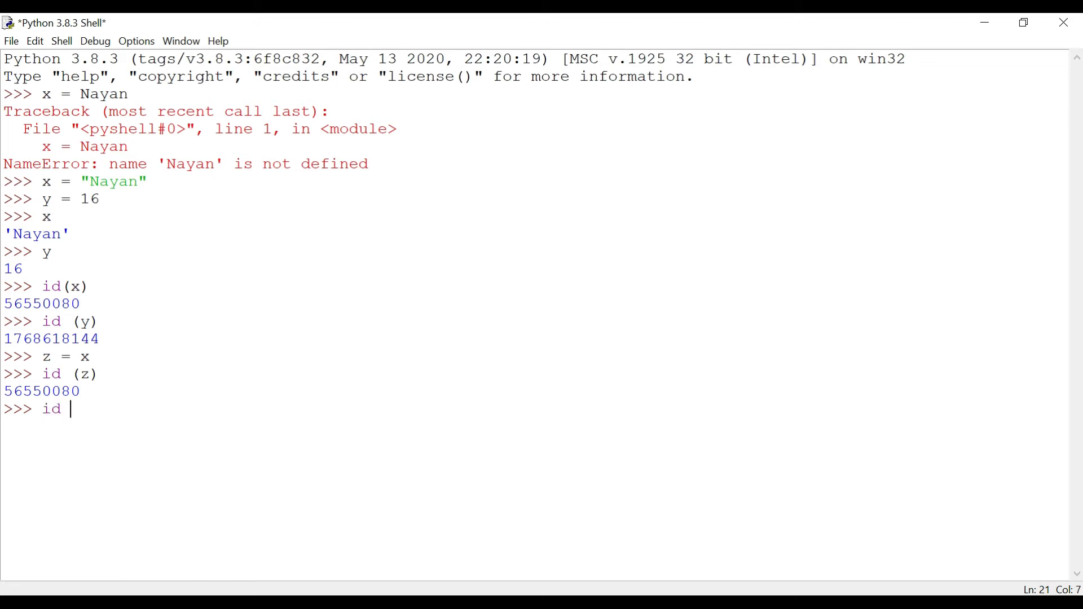
text(()
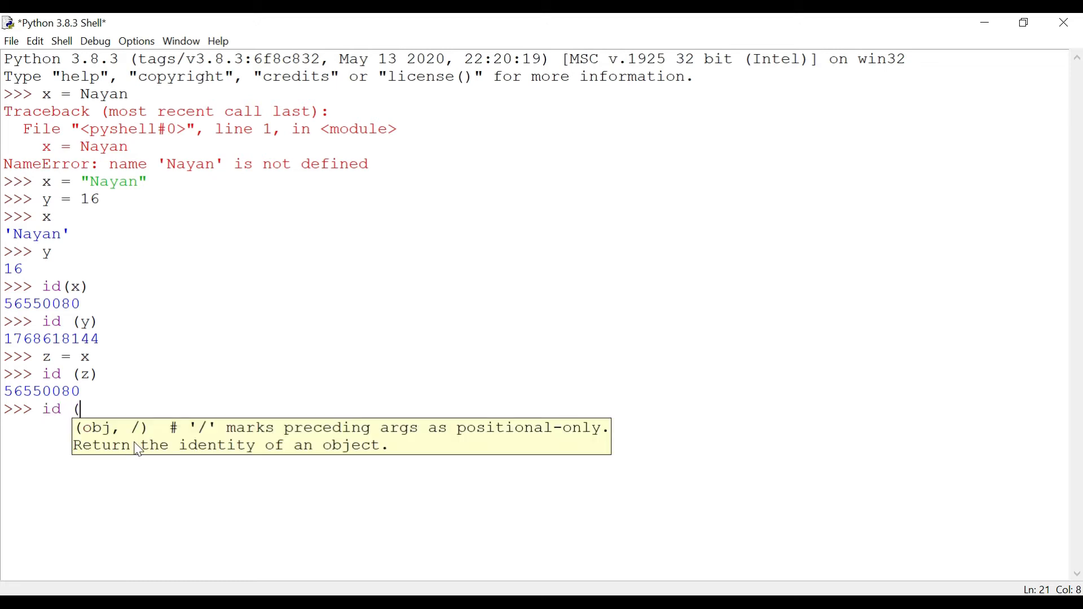
text("Nayan)
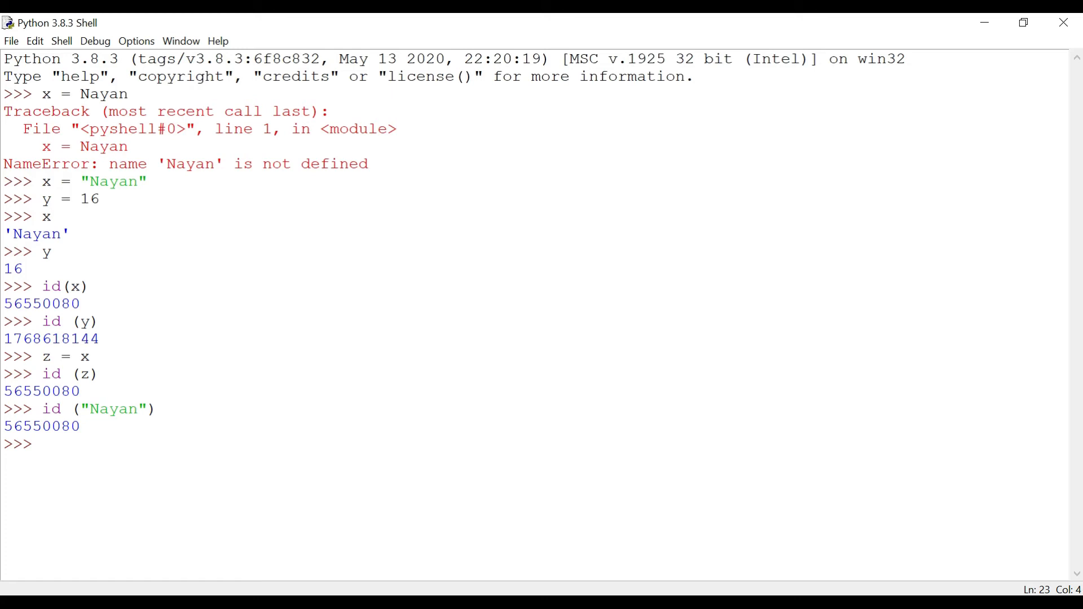
Step: Assign a = "Nayan" and confirm id(a) returns 56550080, matching x and z
text(a)
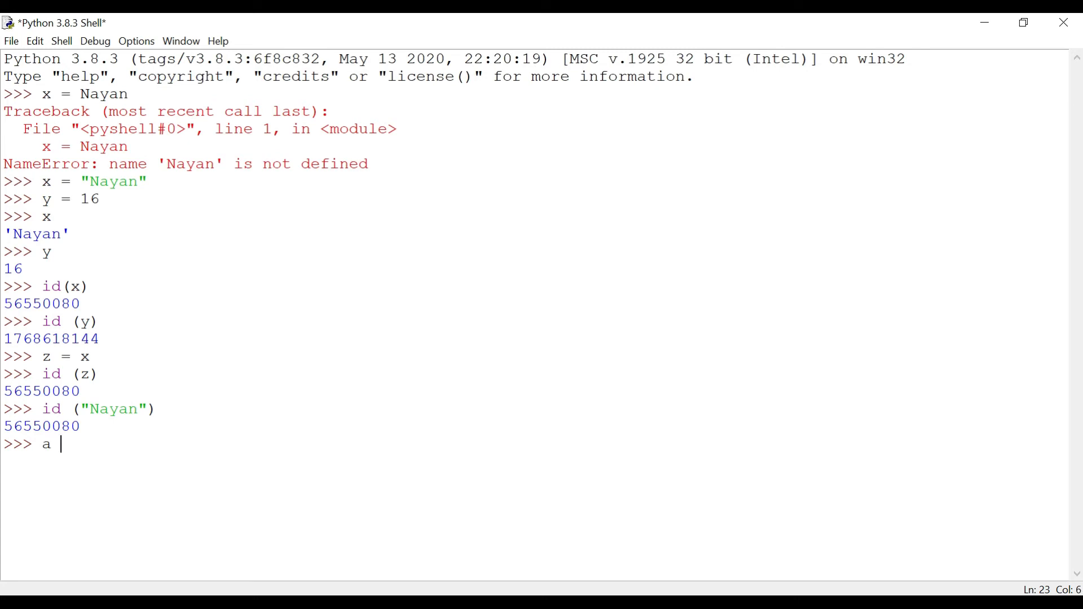
text(+)
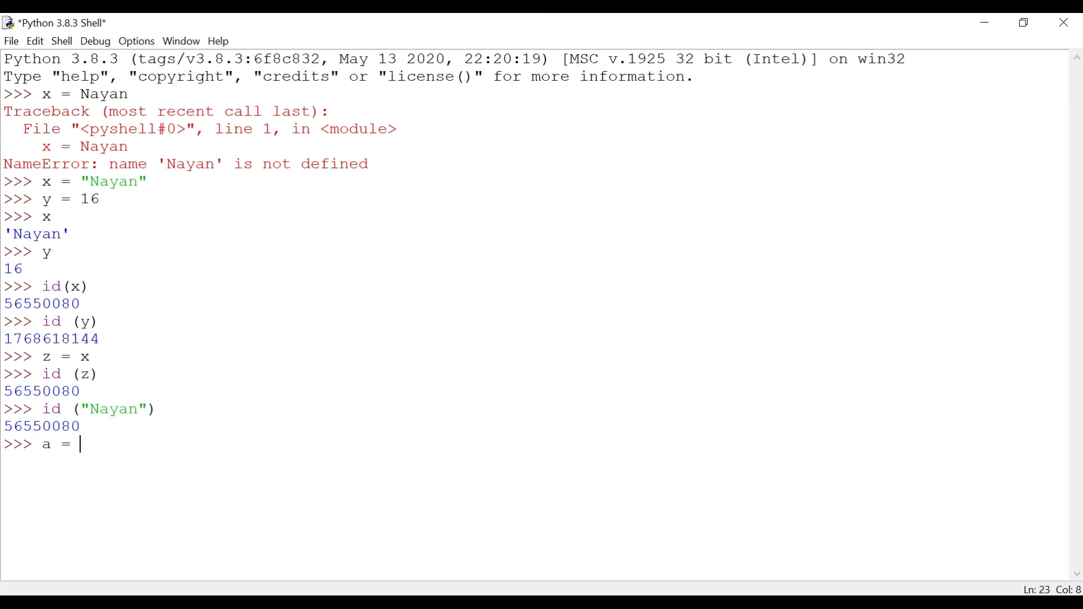
text("Nayan")
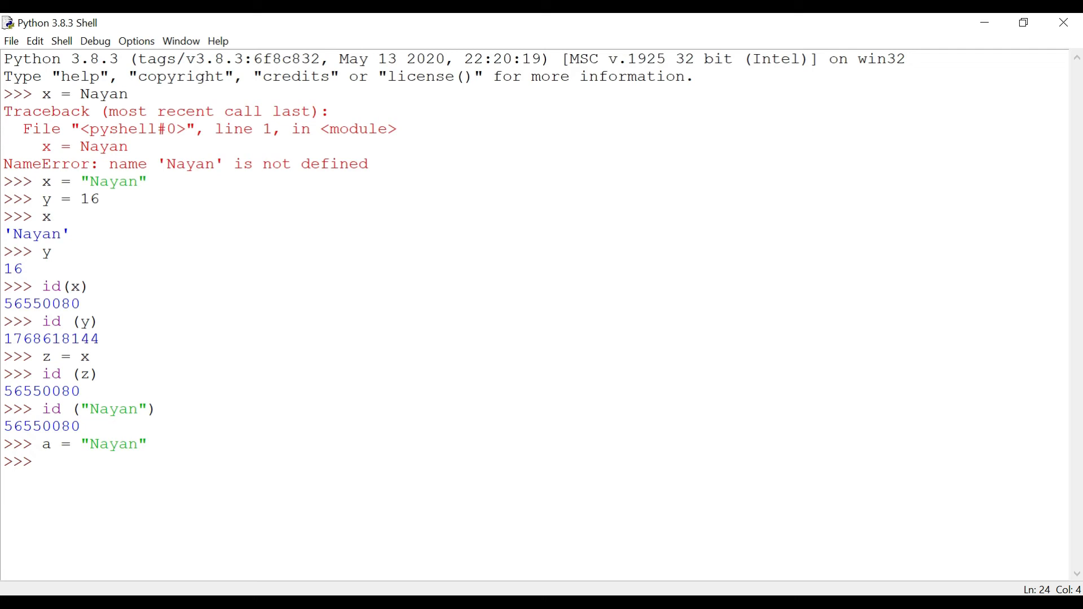
text(id (a)
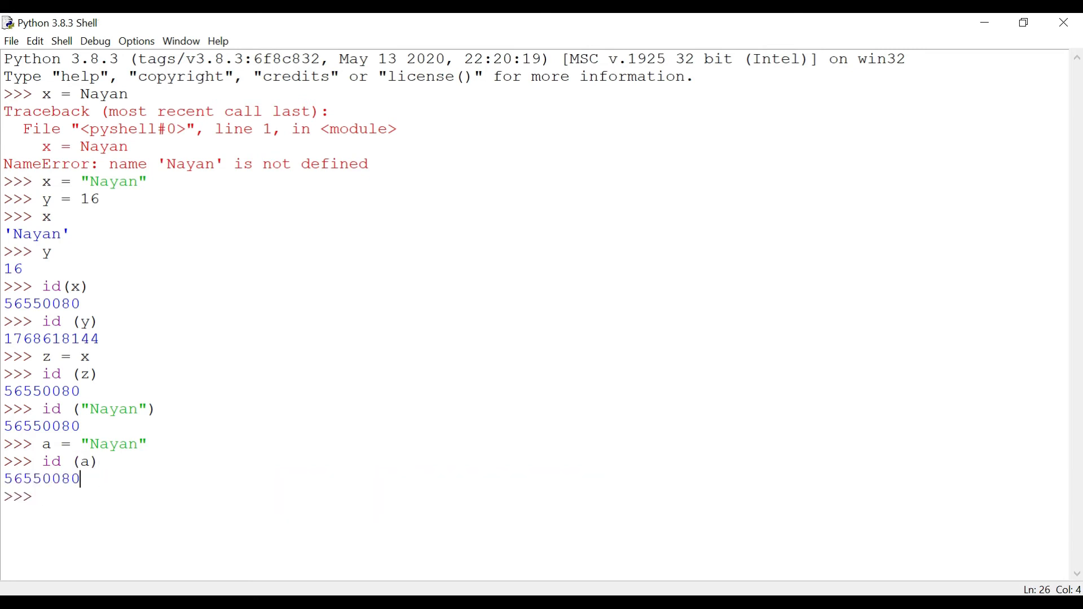
click(99, 395)
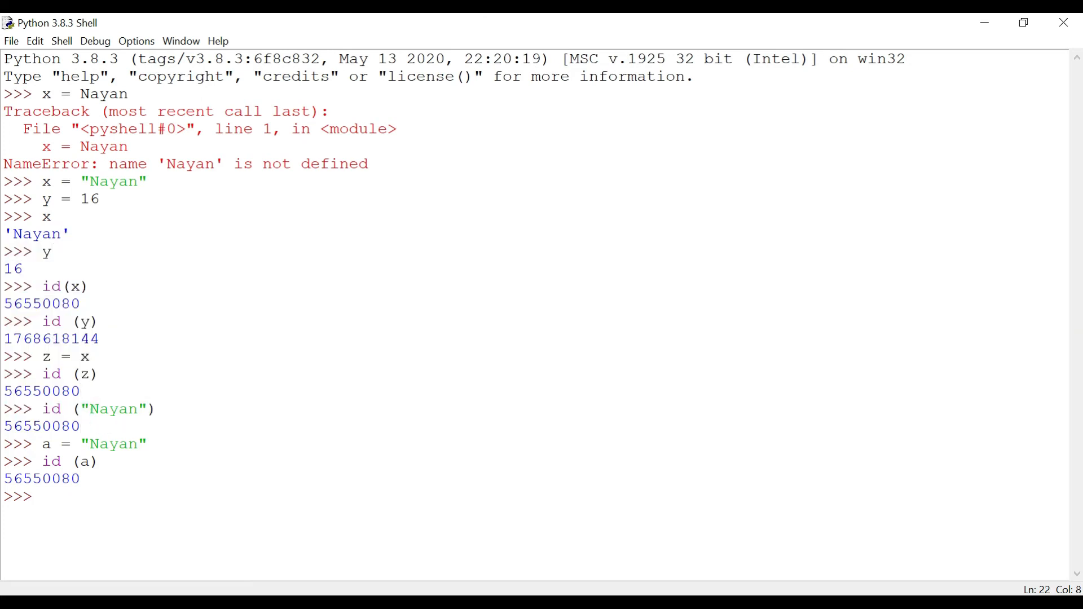
click(119, 409)
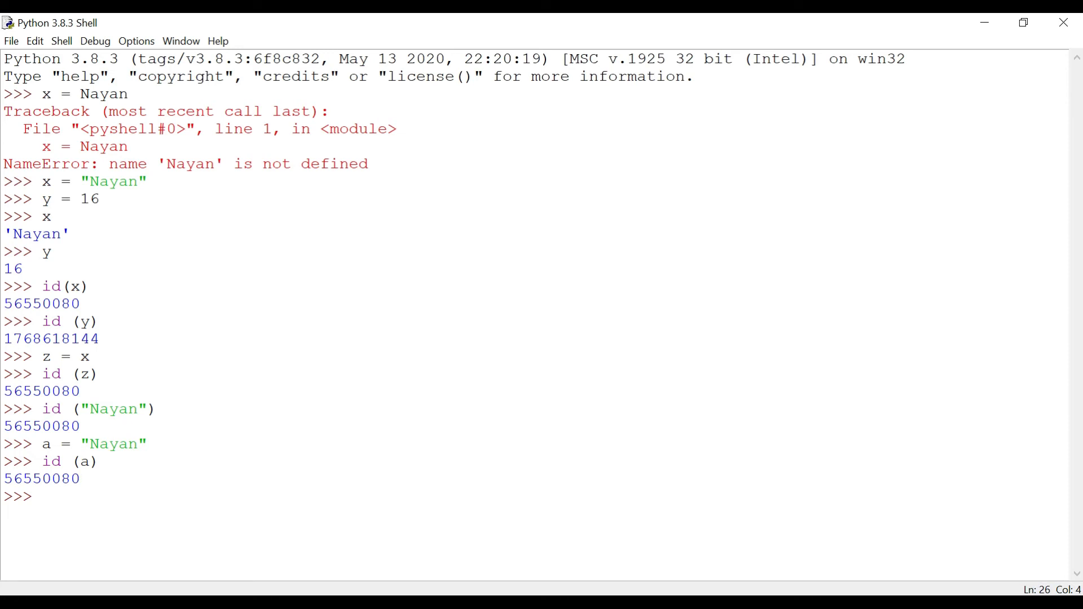
Step: Assign p = 10 and q = 10
text(p=)
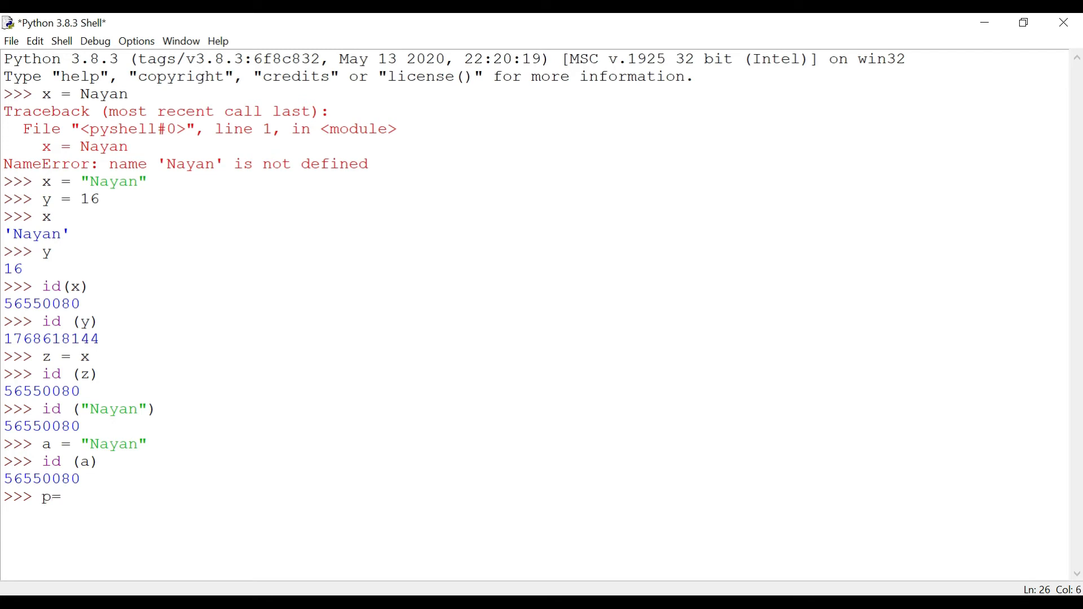
text(1)
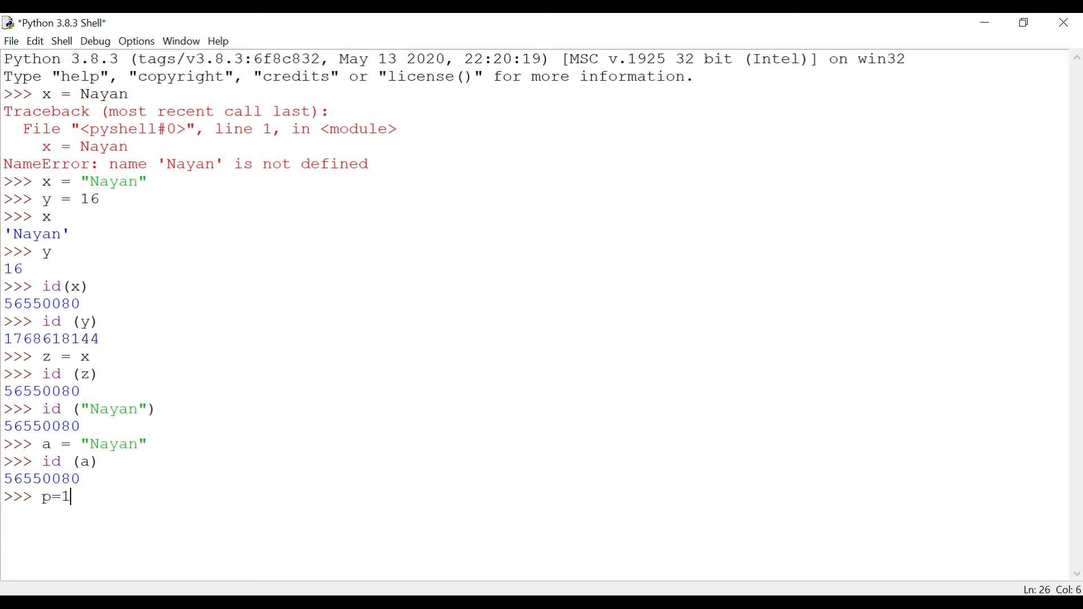
text(0)
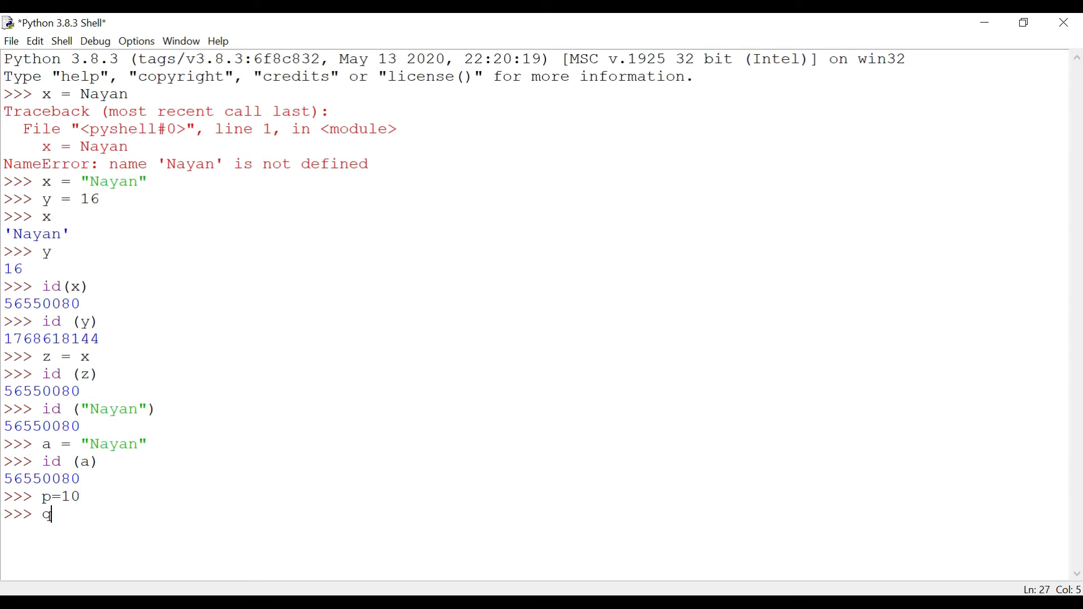
text(=10)
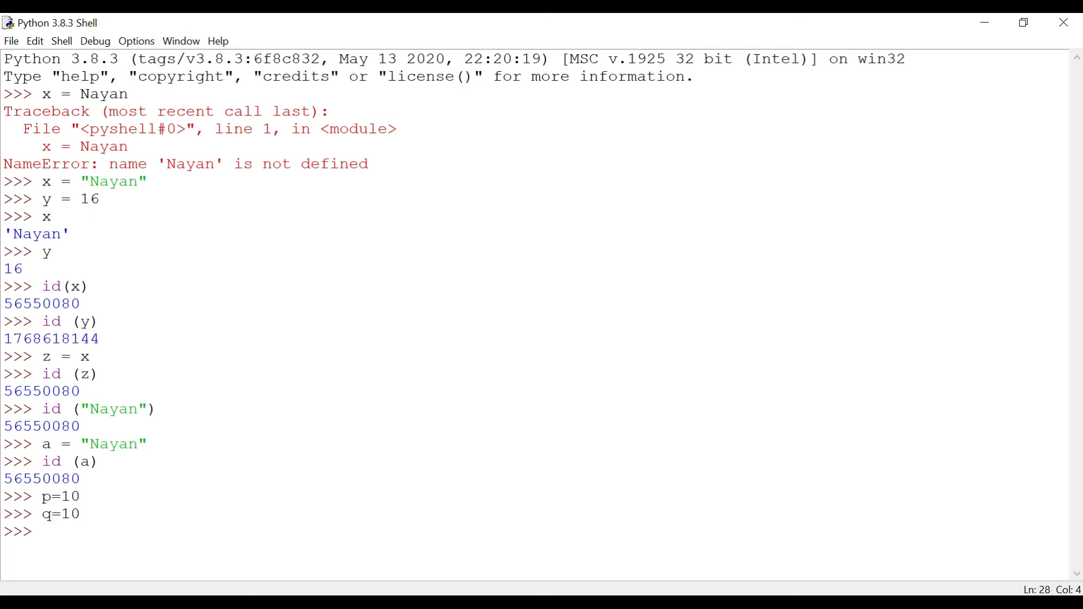
text(id)
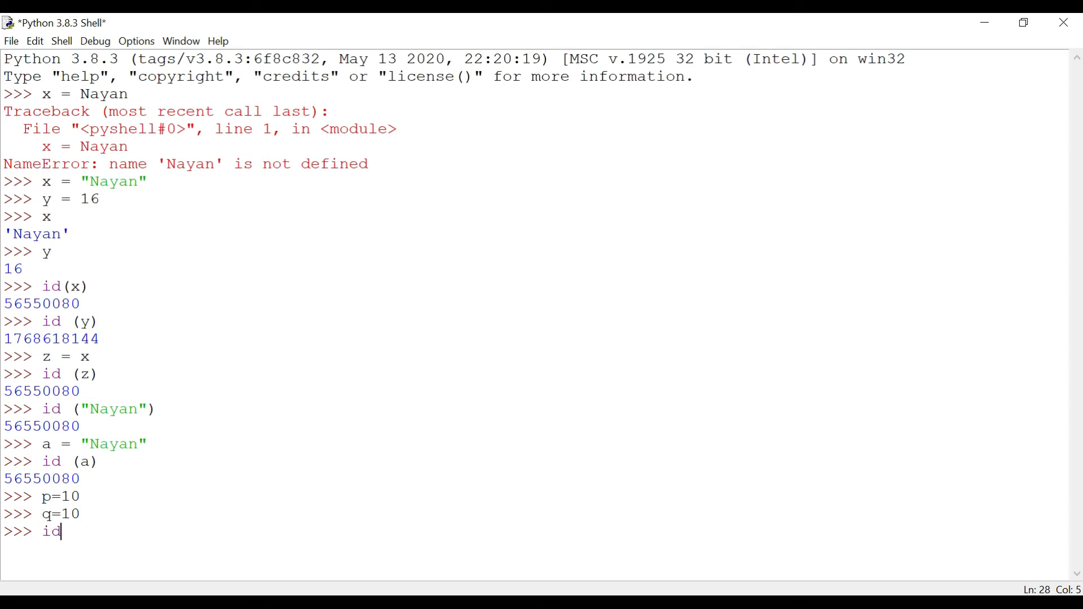
text(()
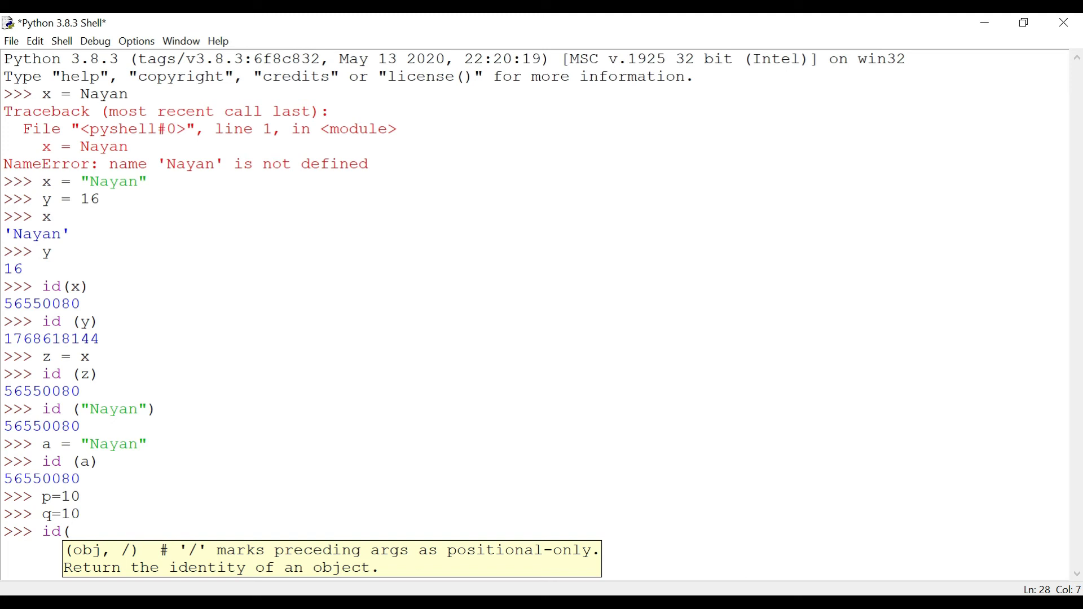
text(p)
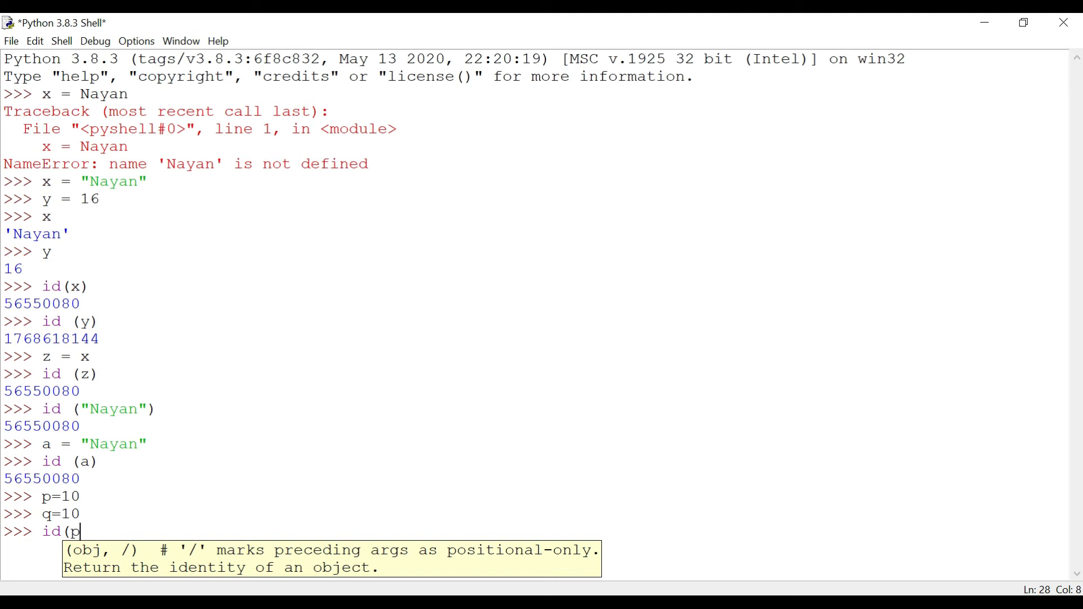
key(enter)
text(id)
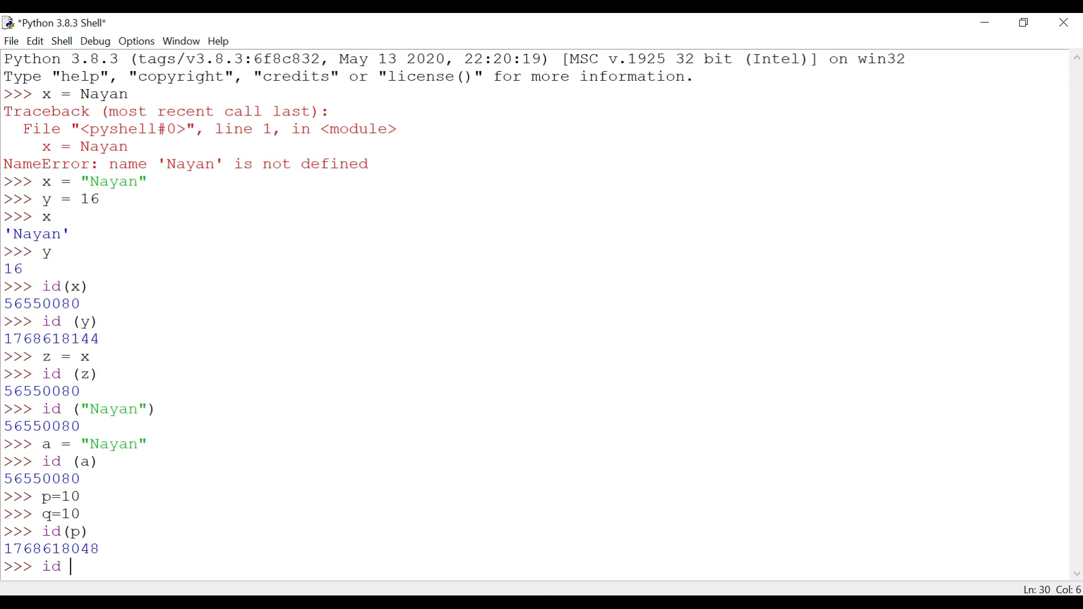
text((q)
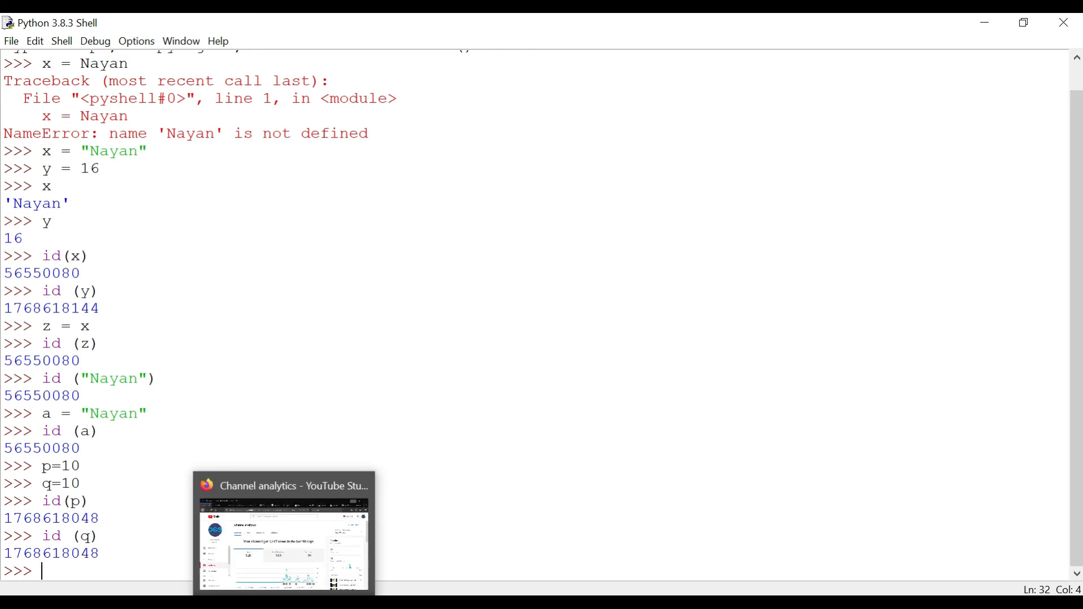
text(id(10)
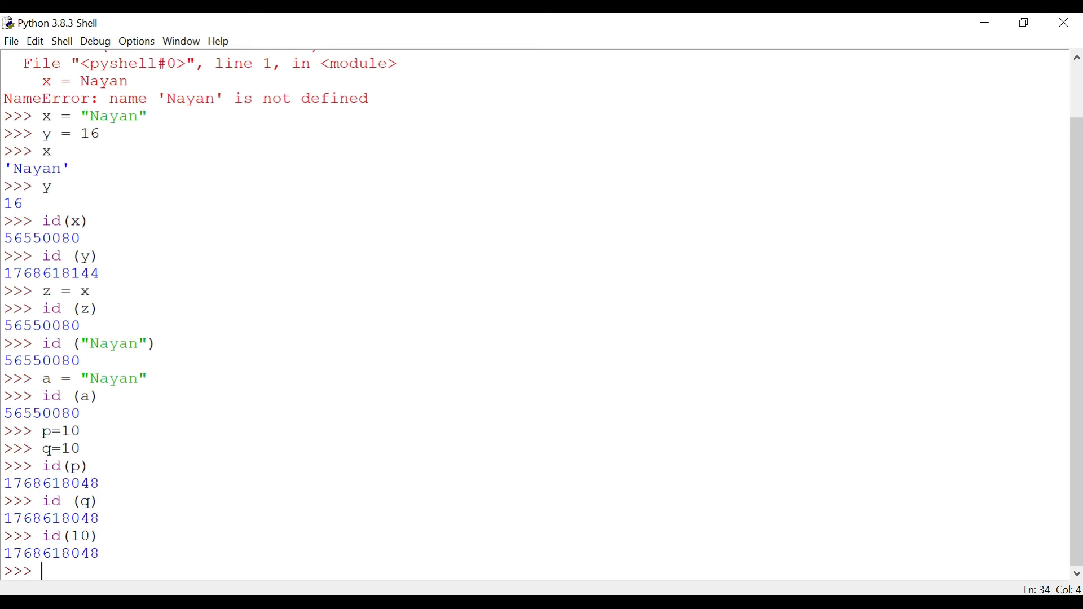
text(a=20)
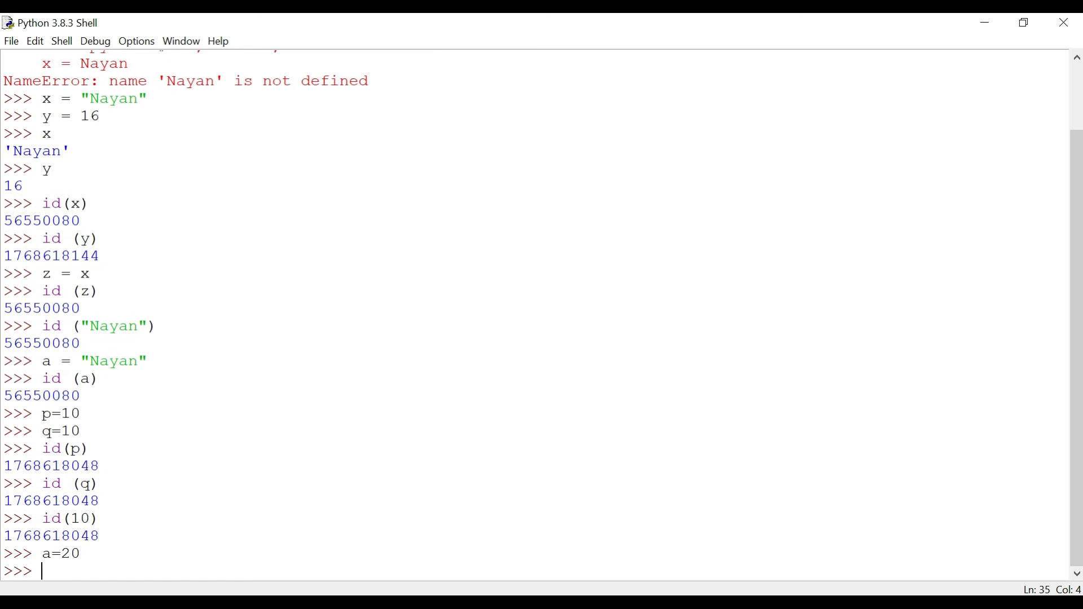
text(id()
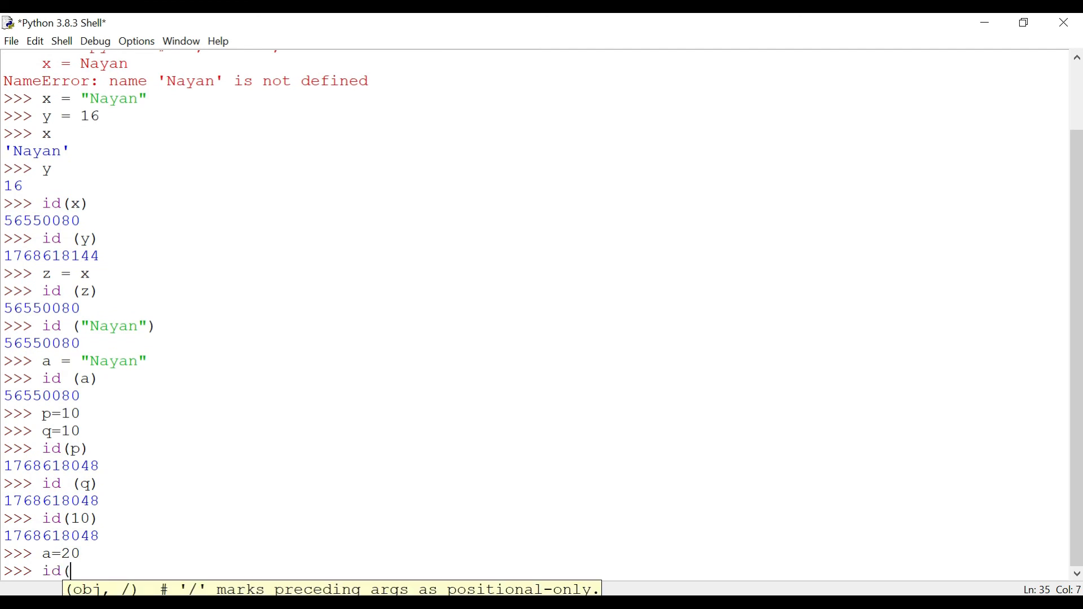
text(A))
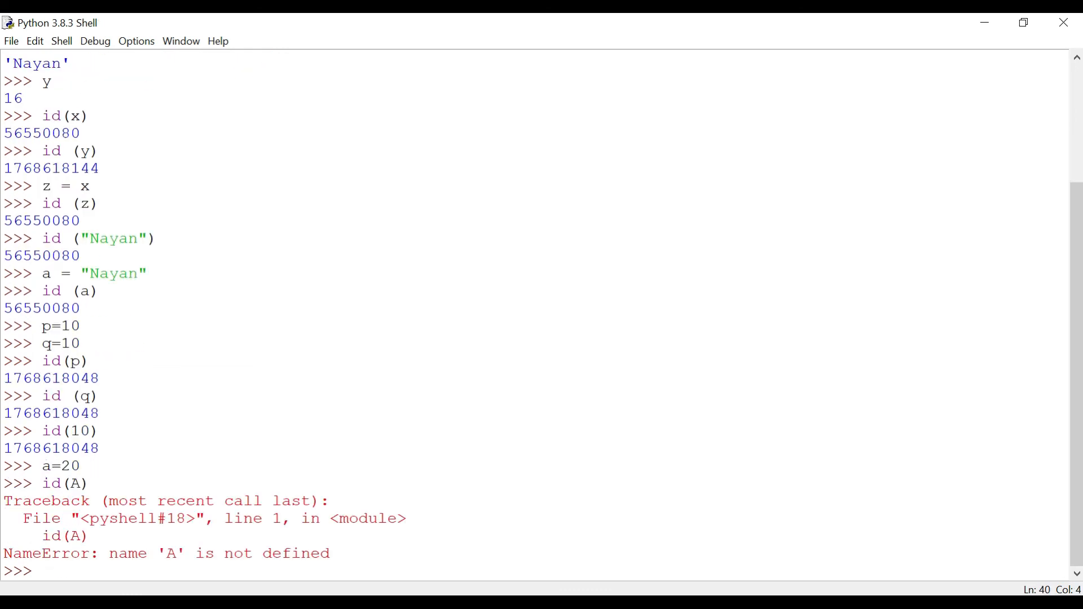
text(id)
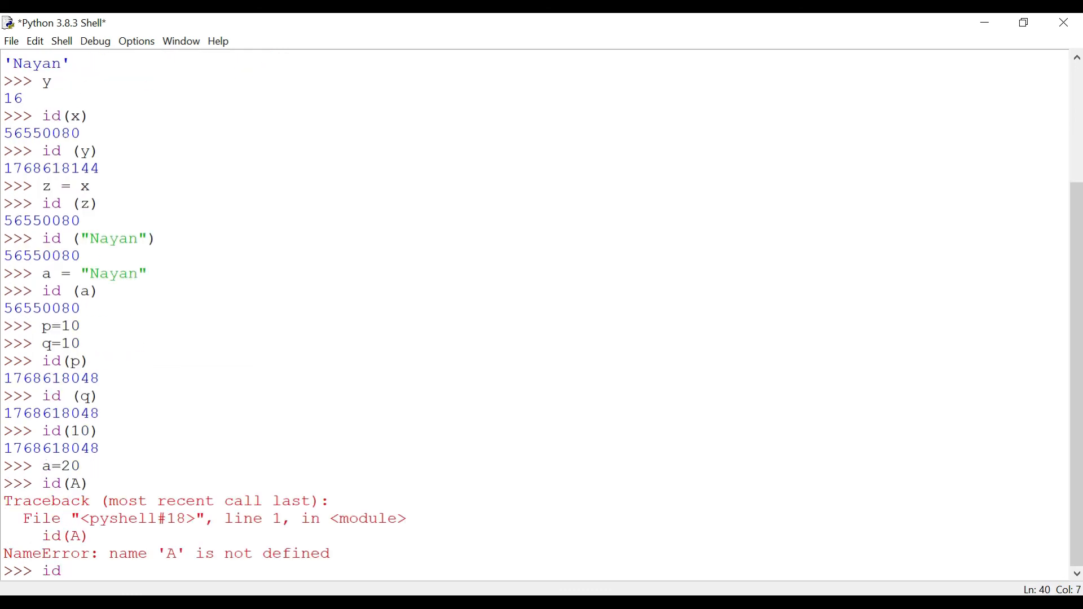
text(()
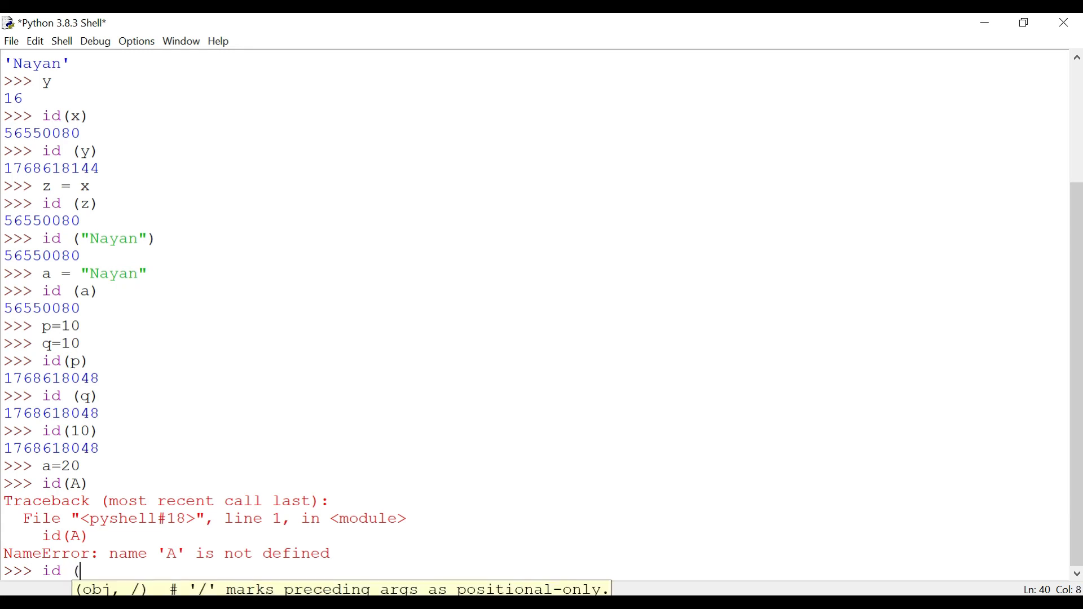
text(a))
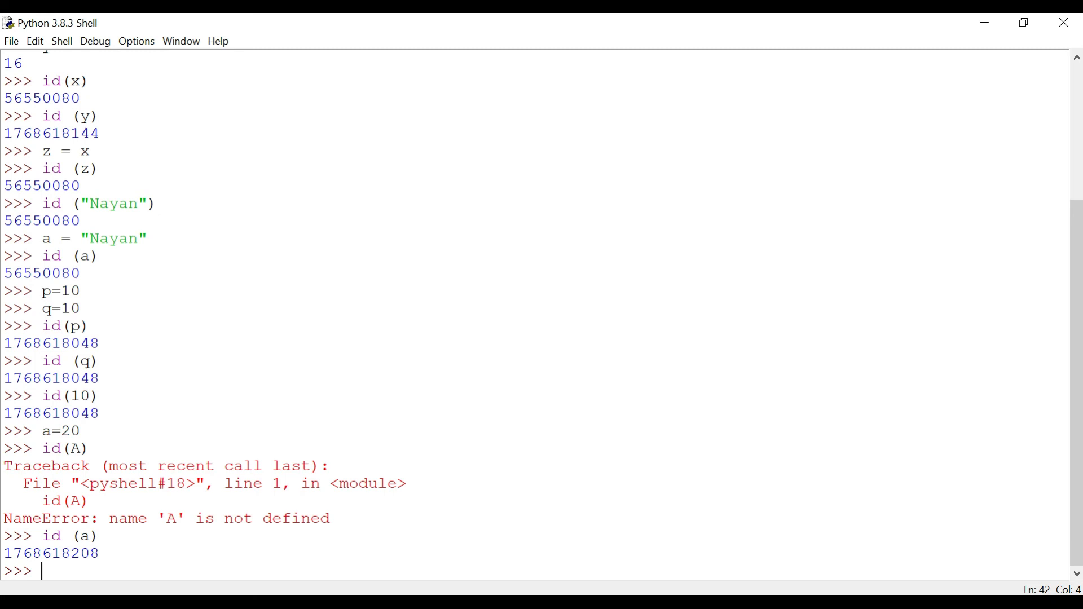
text(b)
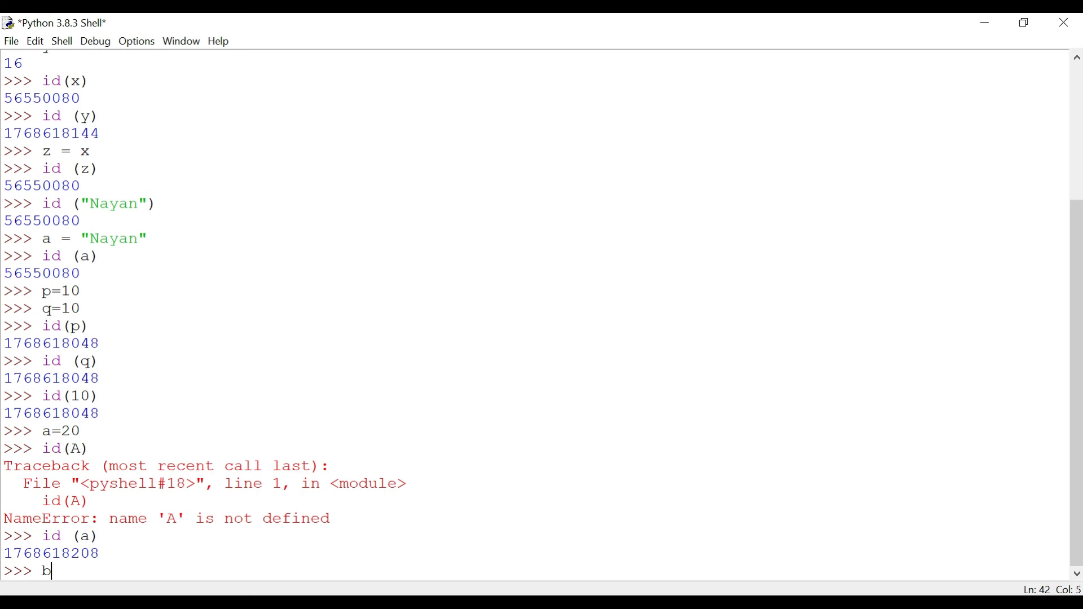
text(=a)
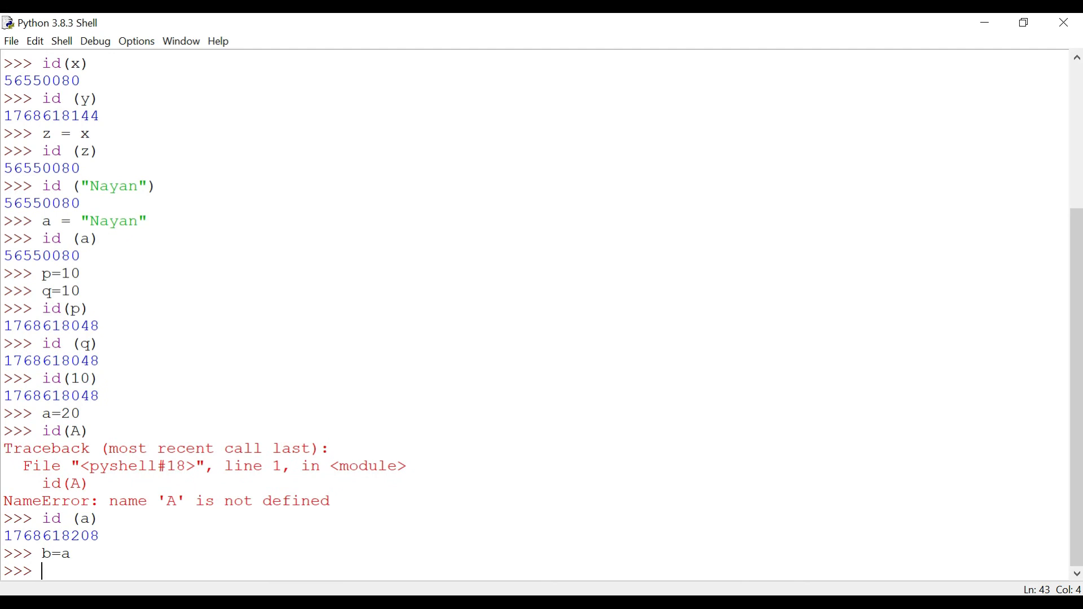
text(id)
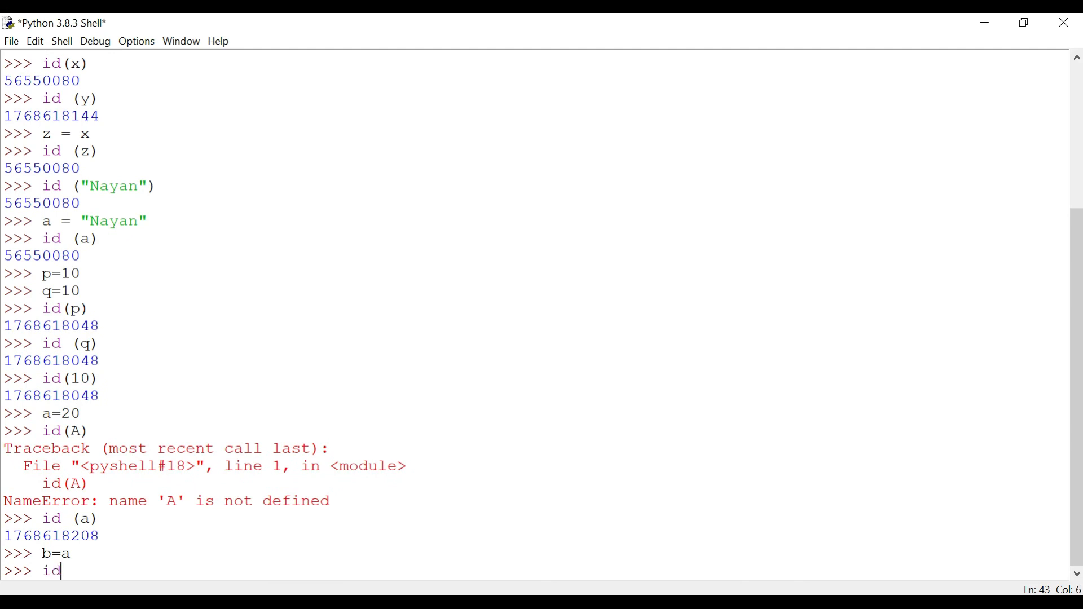
text(()
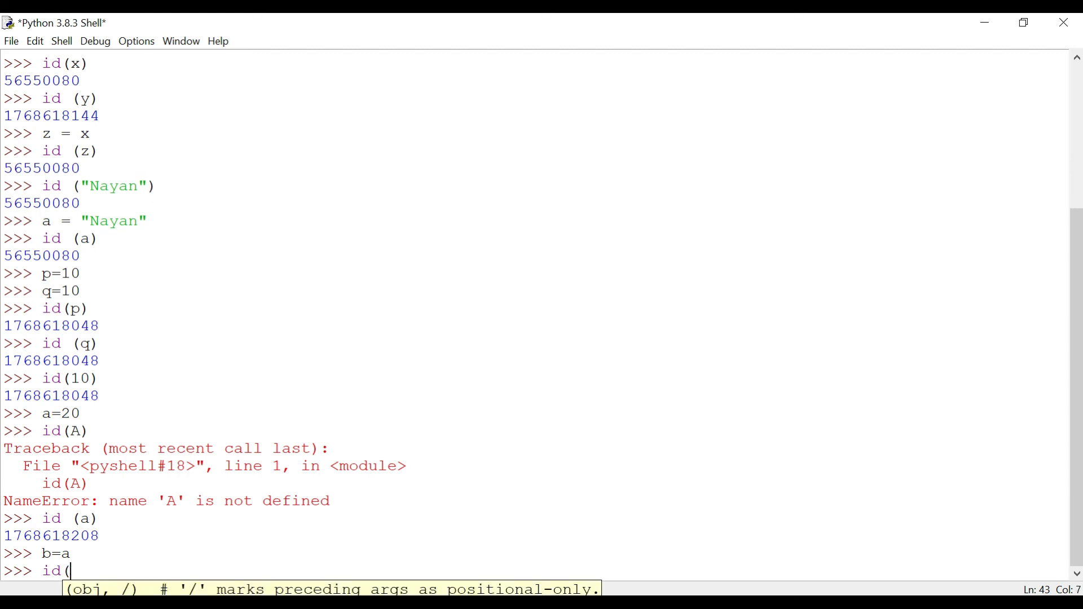
text(b))
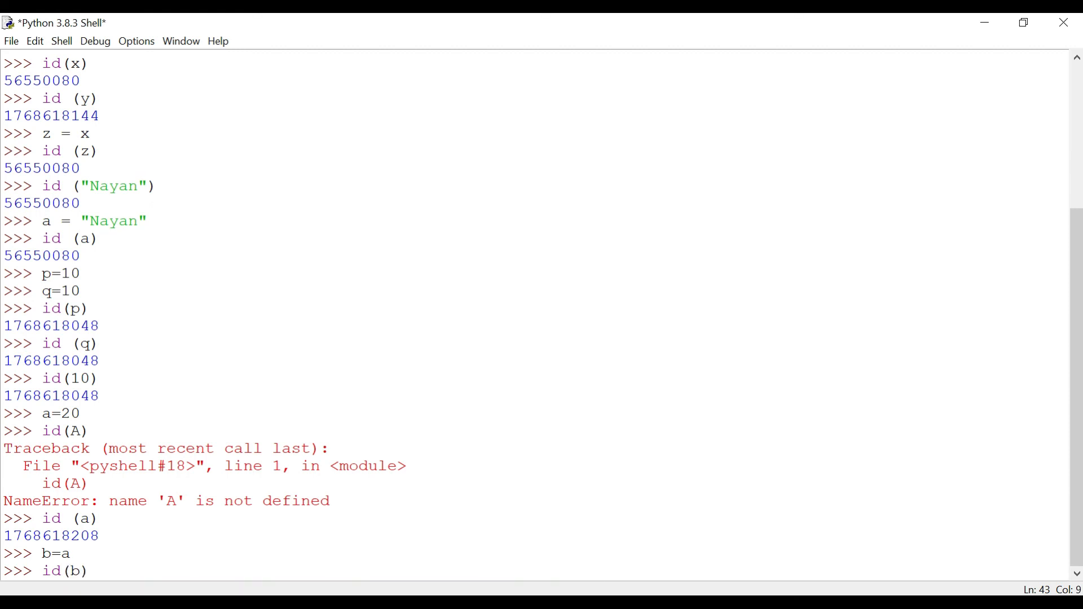
key(Return)
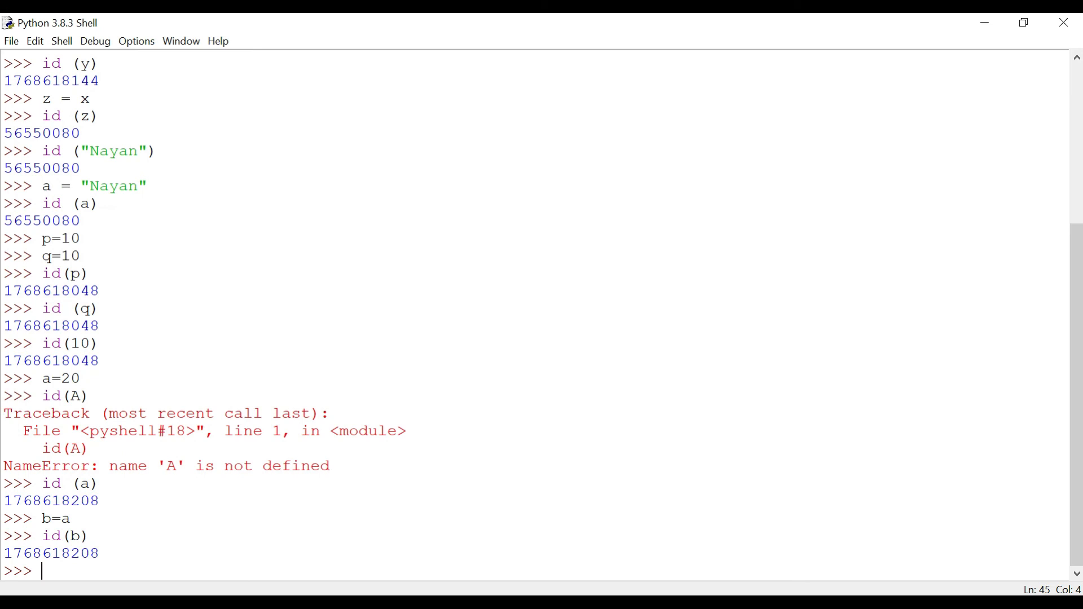
text(id)
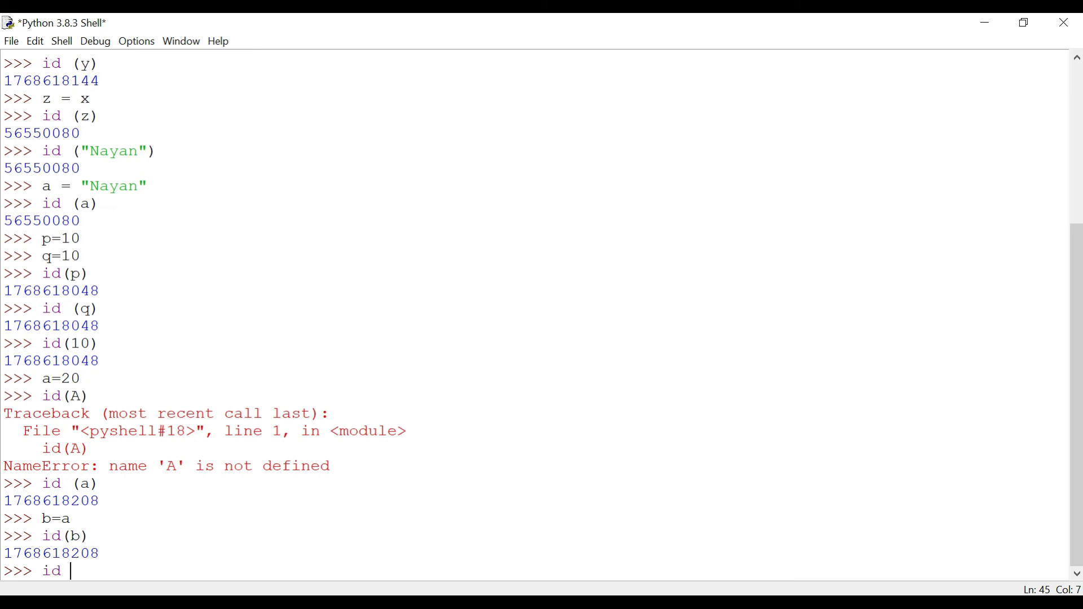
text((20))
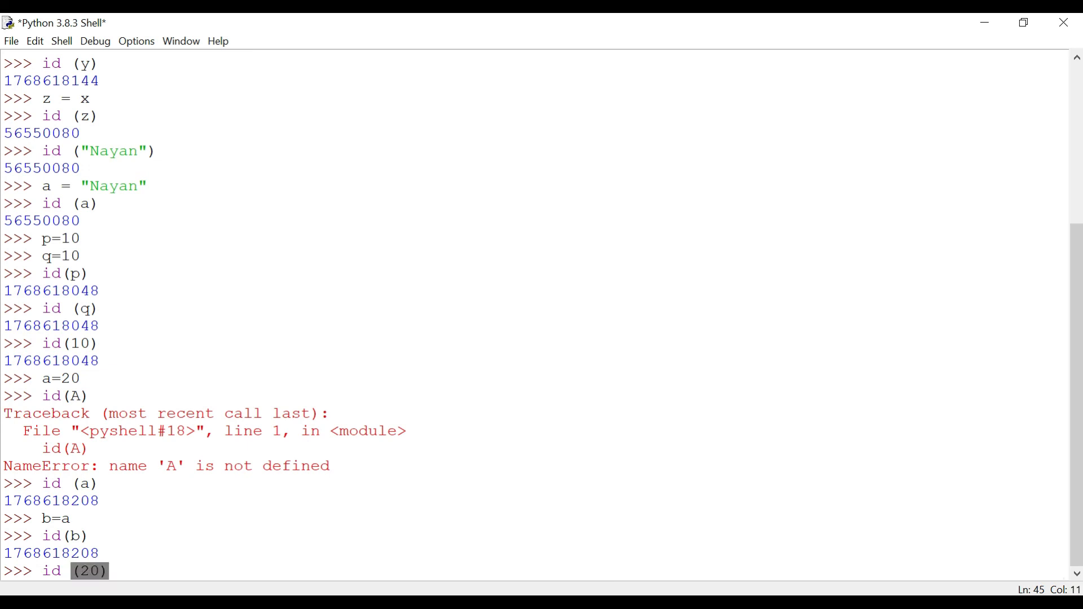